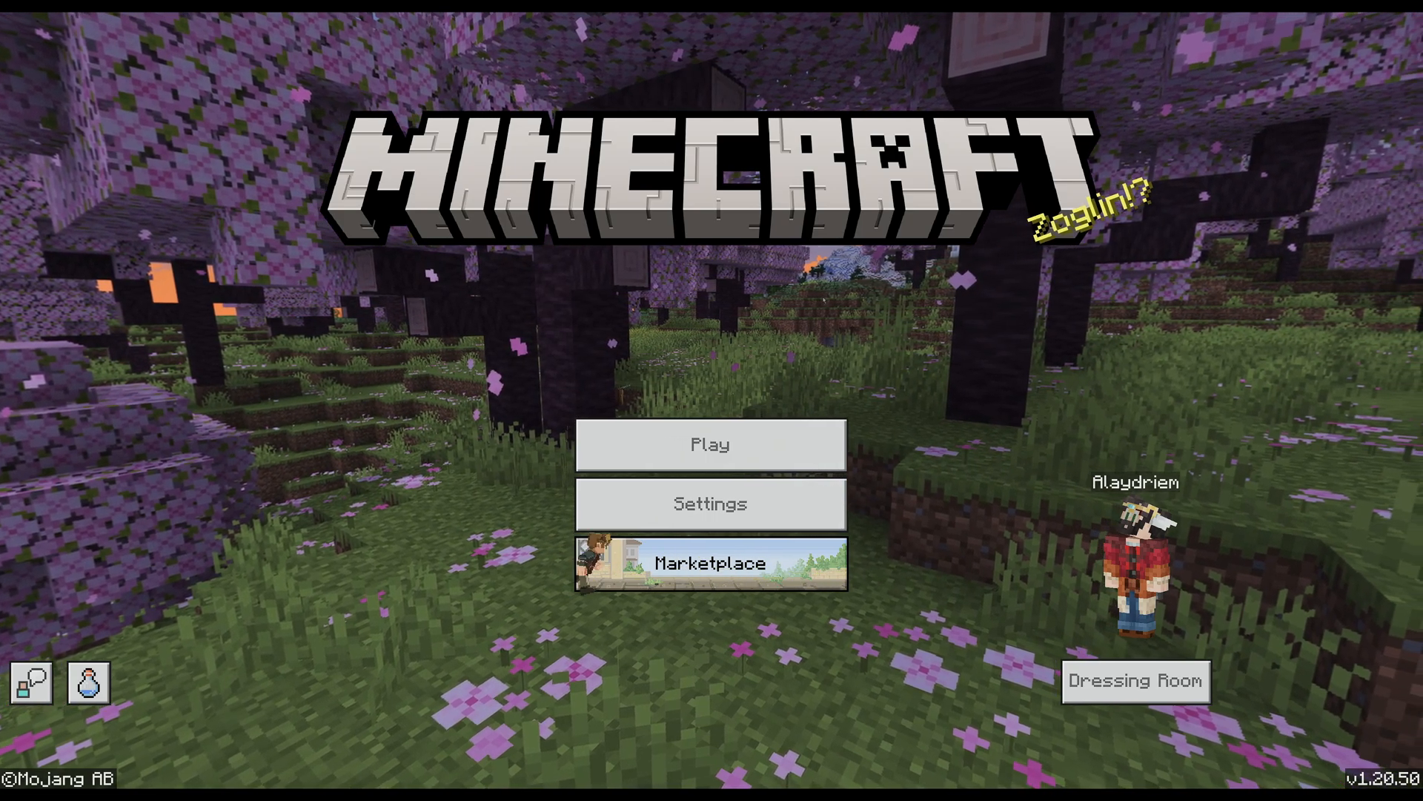
- Go to Play, Worlds and start creating a new world
click(710, 445)
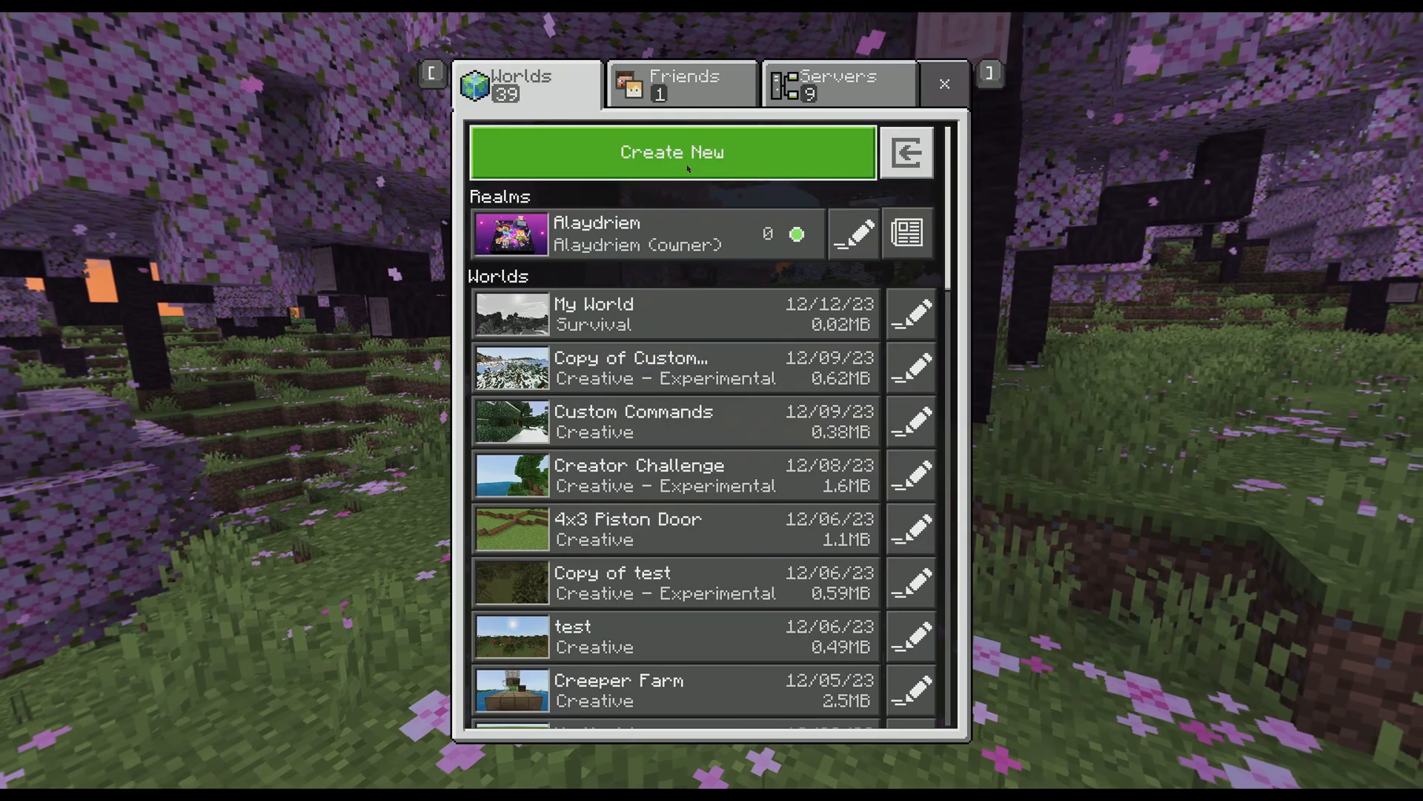
click(943, 81)
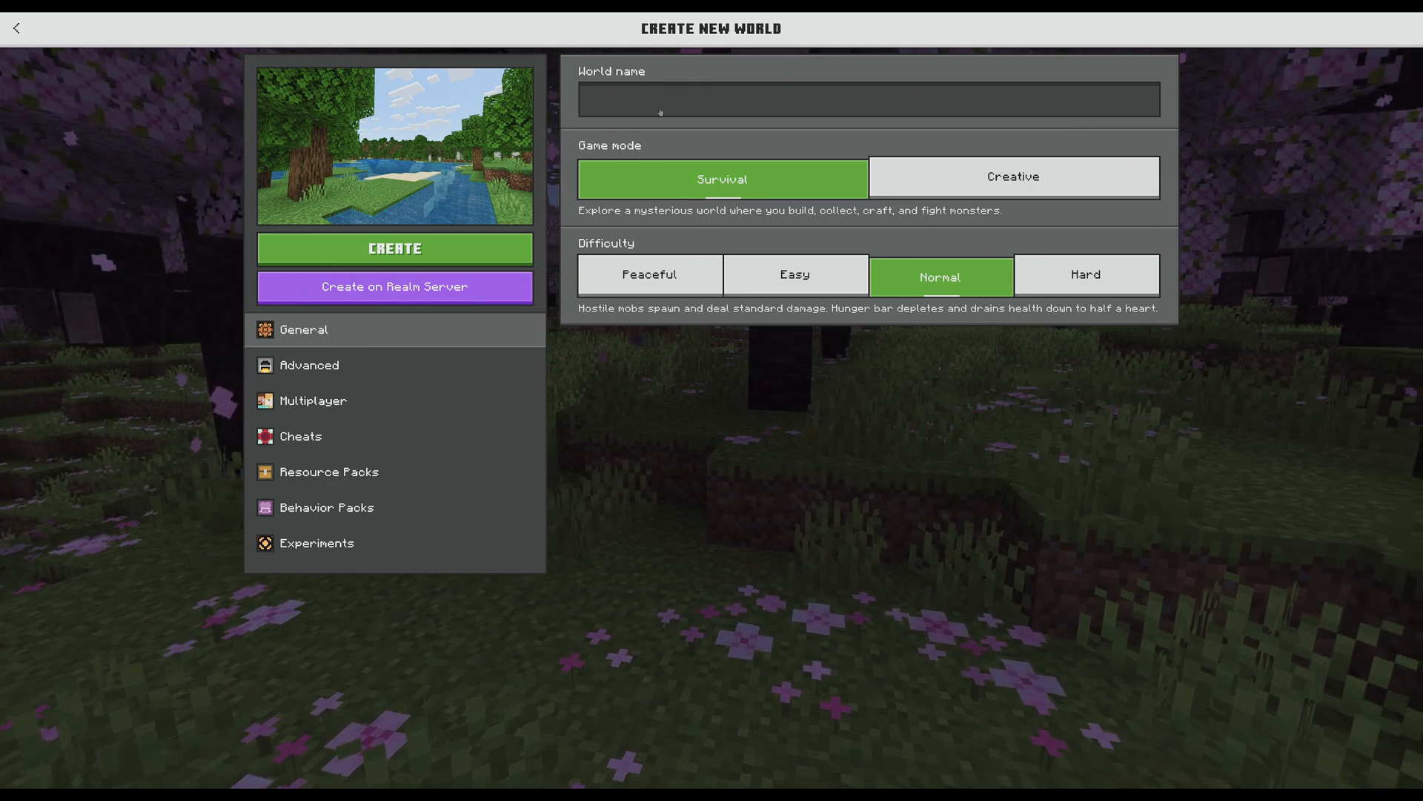
- Name the new world CommandPack
text(Command)
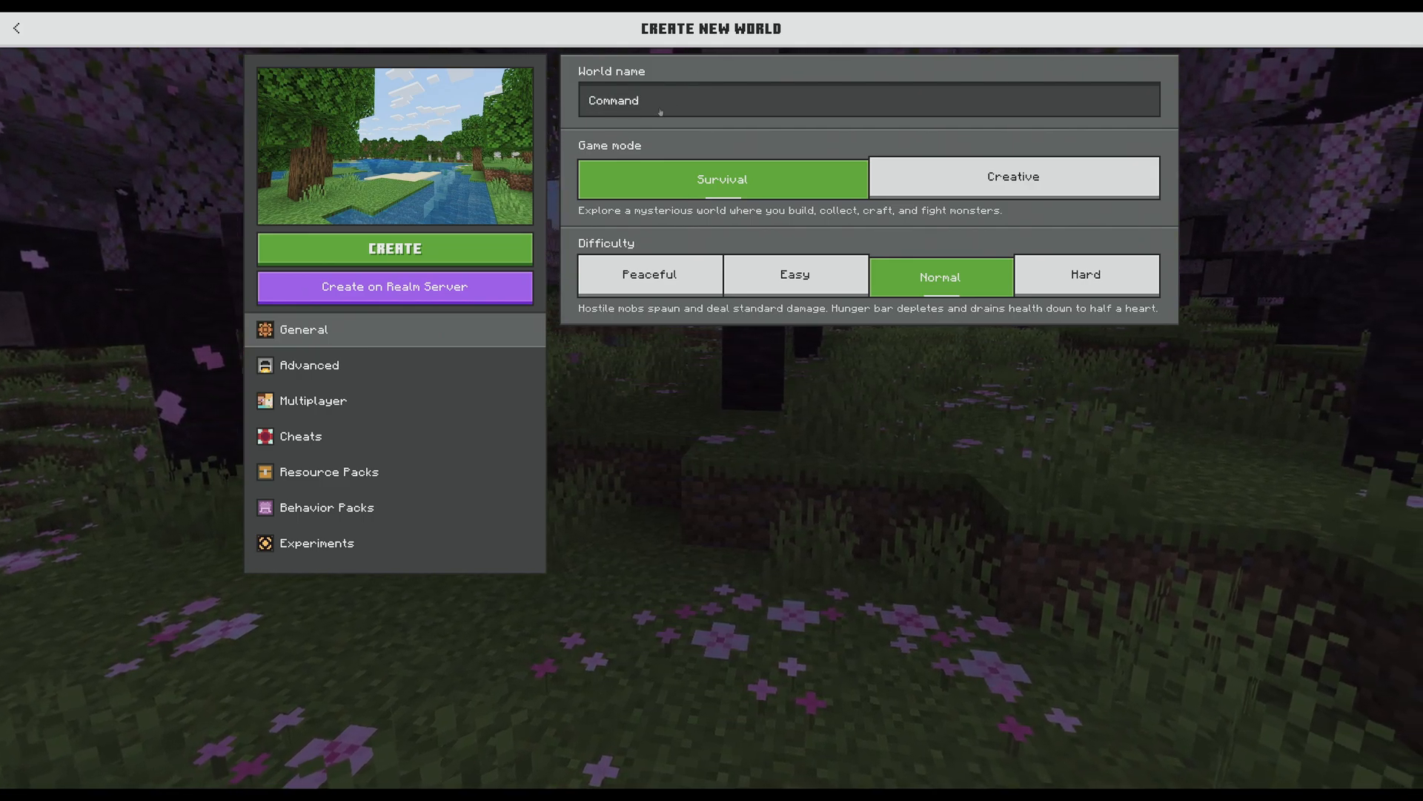
text(Pack)
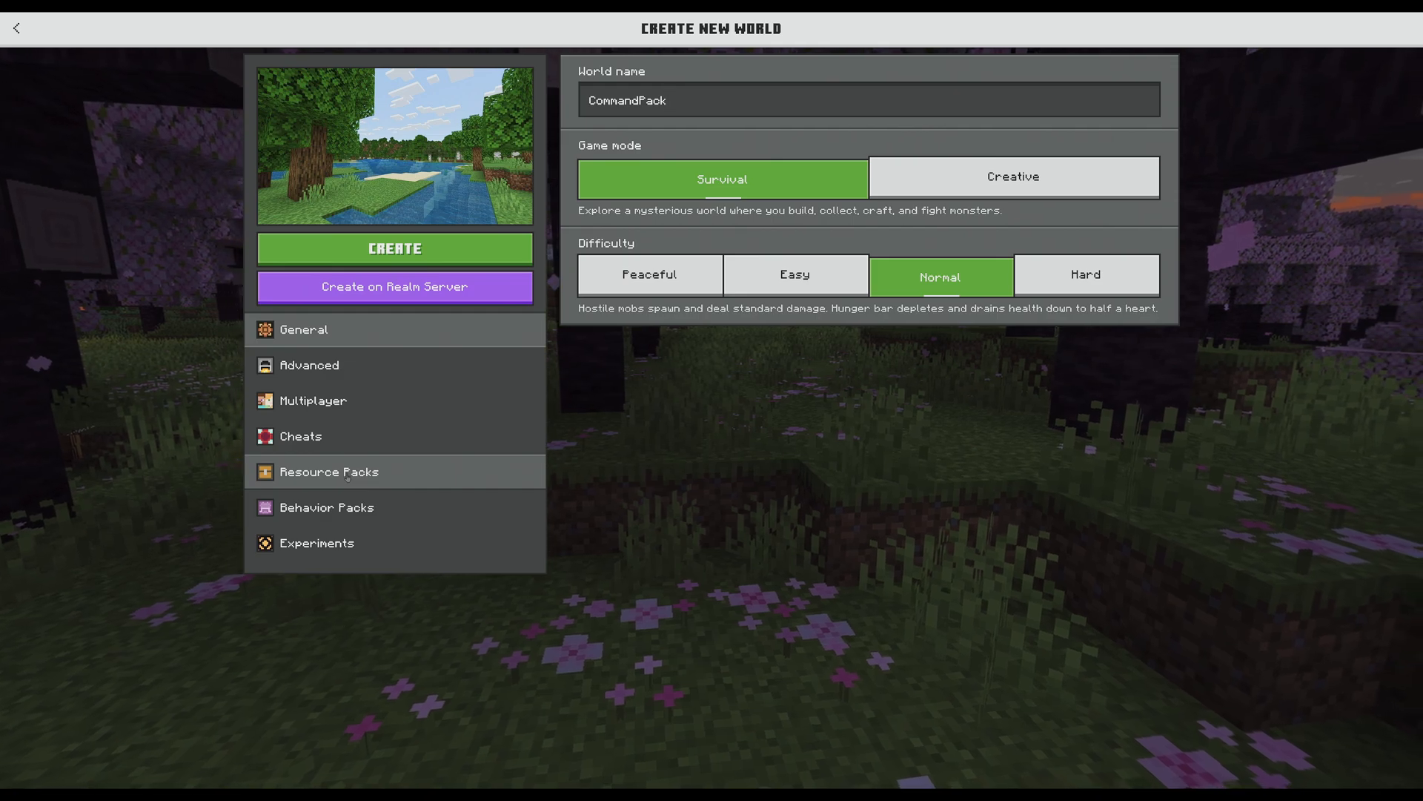
- Activate the Custom Commands resource and behavior packs for the world
click(329, 472)
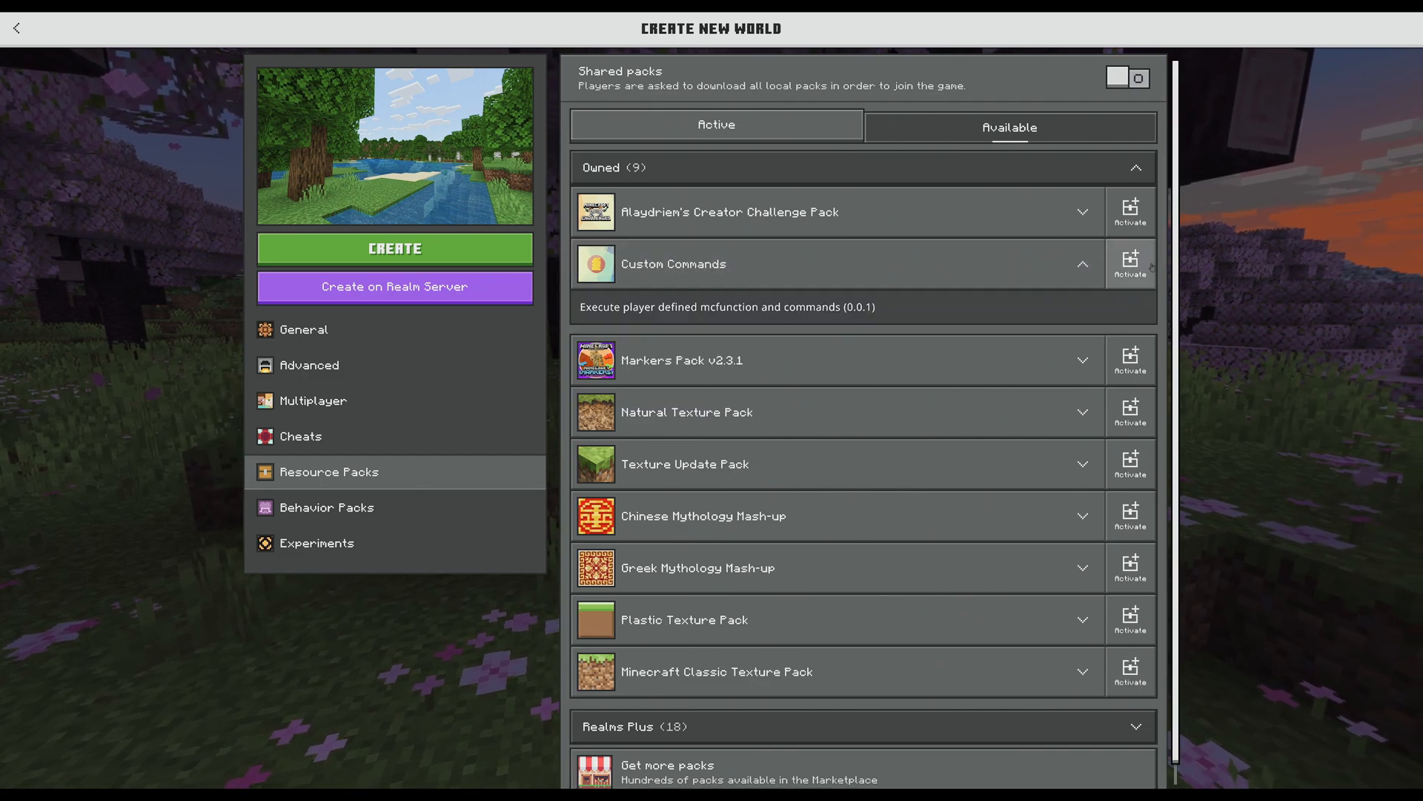
click(326, 507)
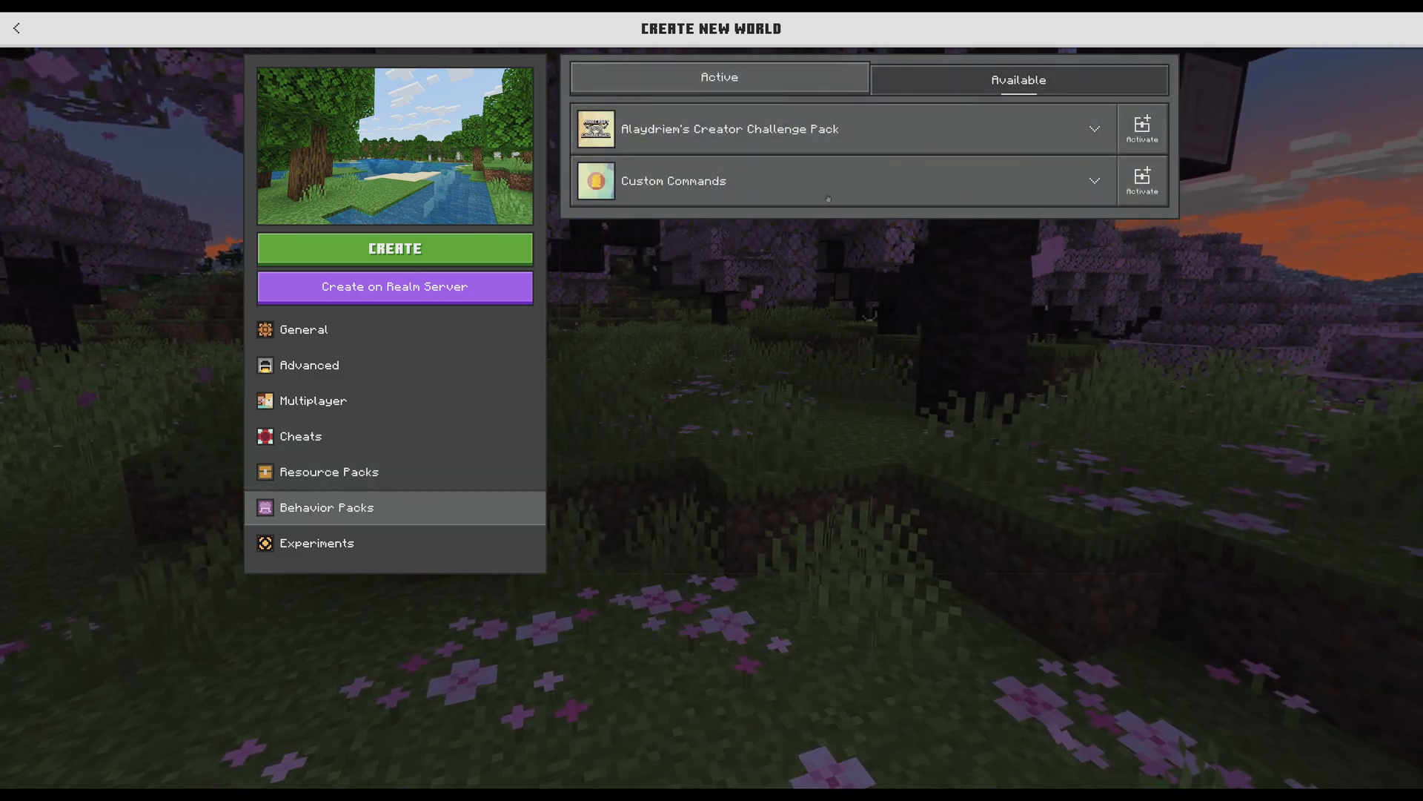
click(1142, 127)
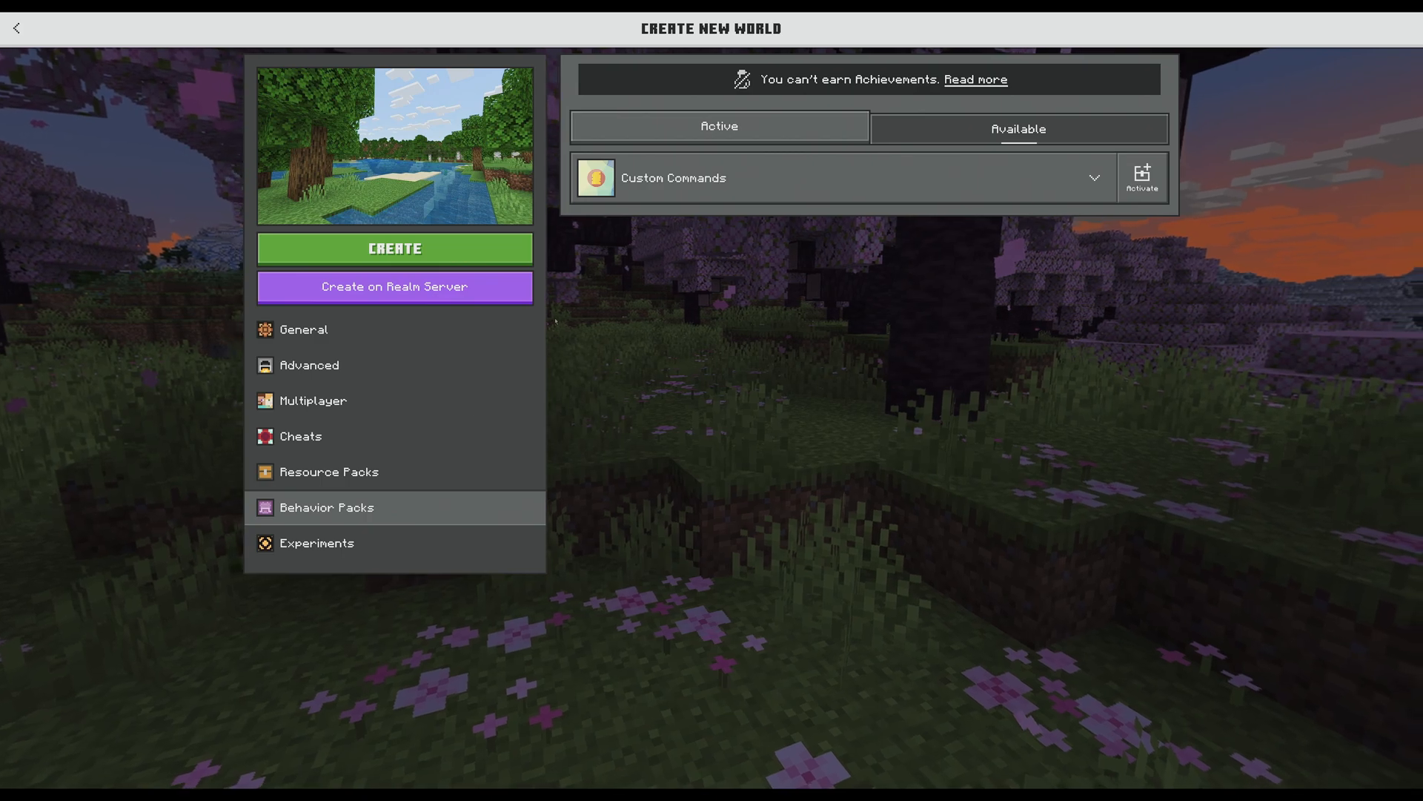
click(316, 543)
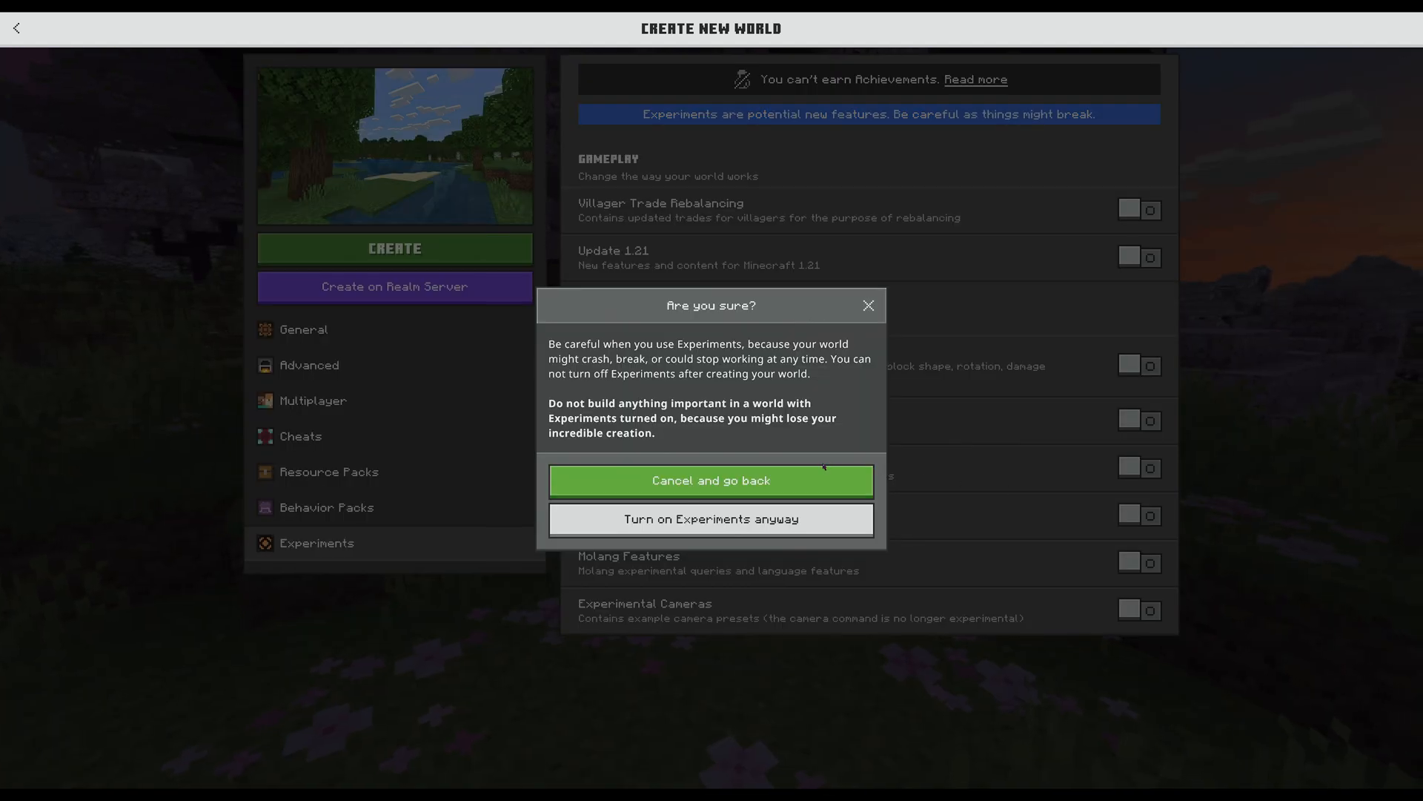
mouse_move(642, 522)
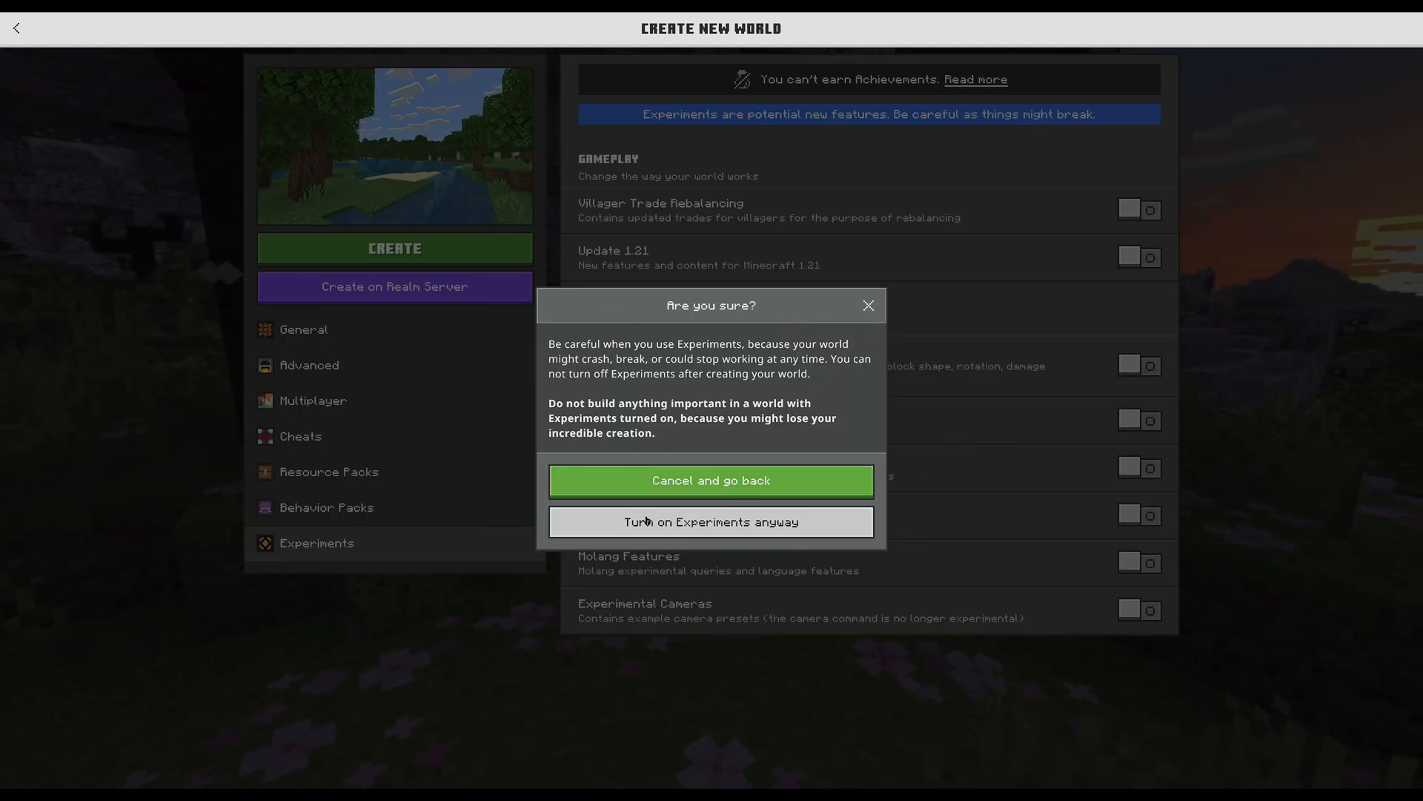
- Confirm 'Turn on Experiments anyway' so the world is created with experiments enabled
click(710, 522)
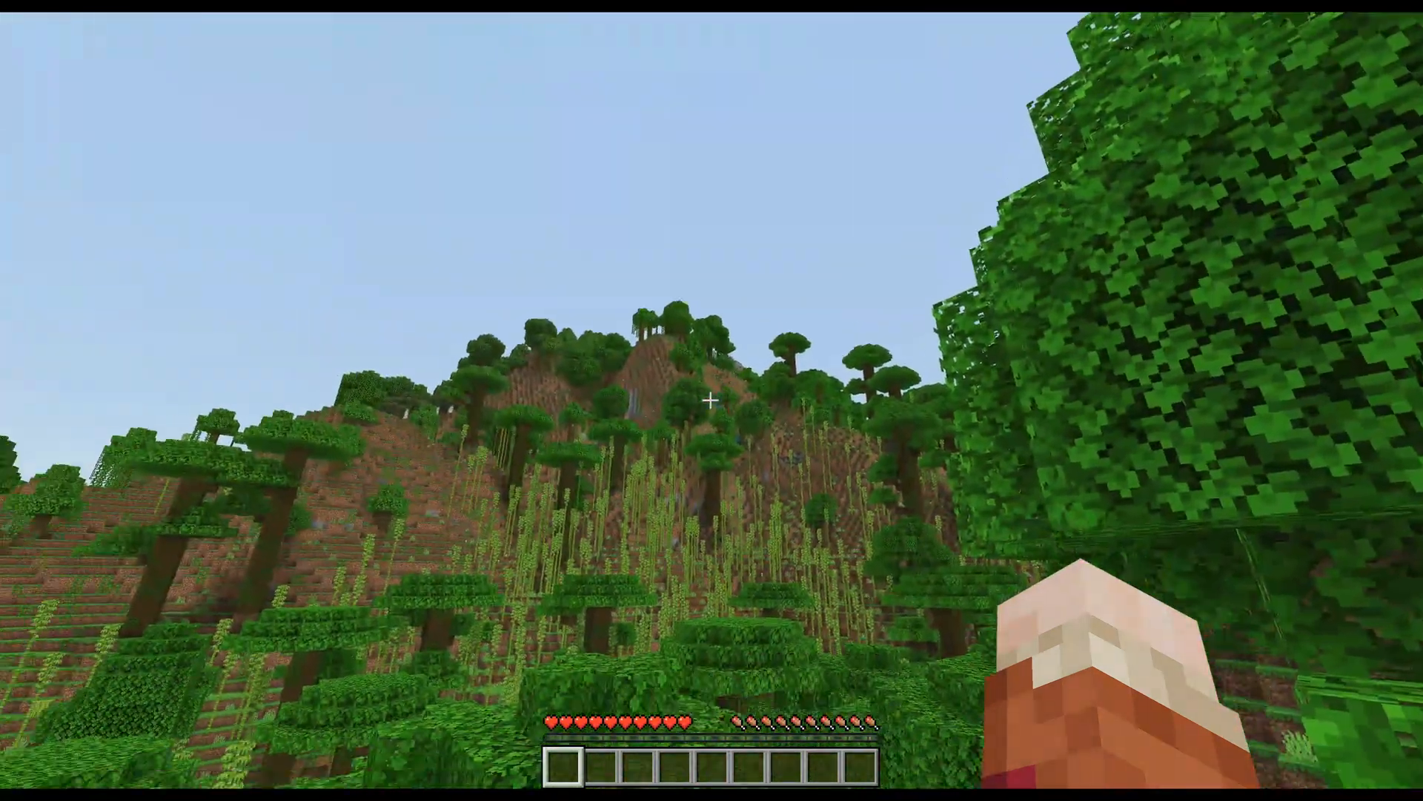
mouse_move(712, 401)
text(!give-mcfcmd-controller)
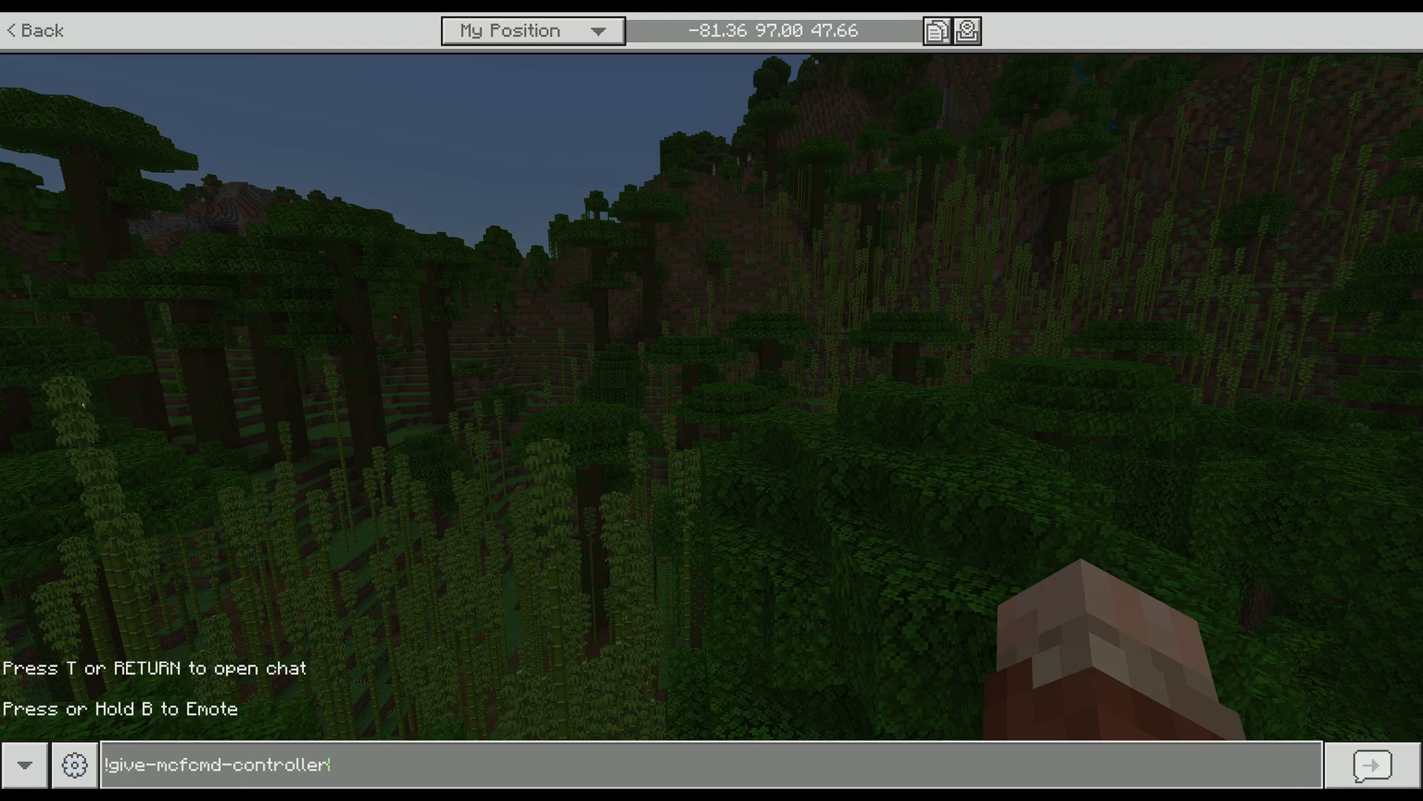
- Send the !give-mcfcmd-controller chat command to receive the Command Controller
click(1369, 777)
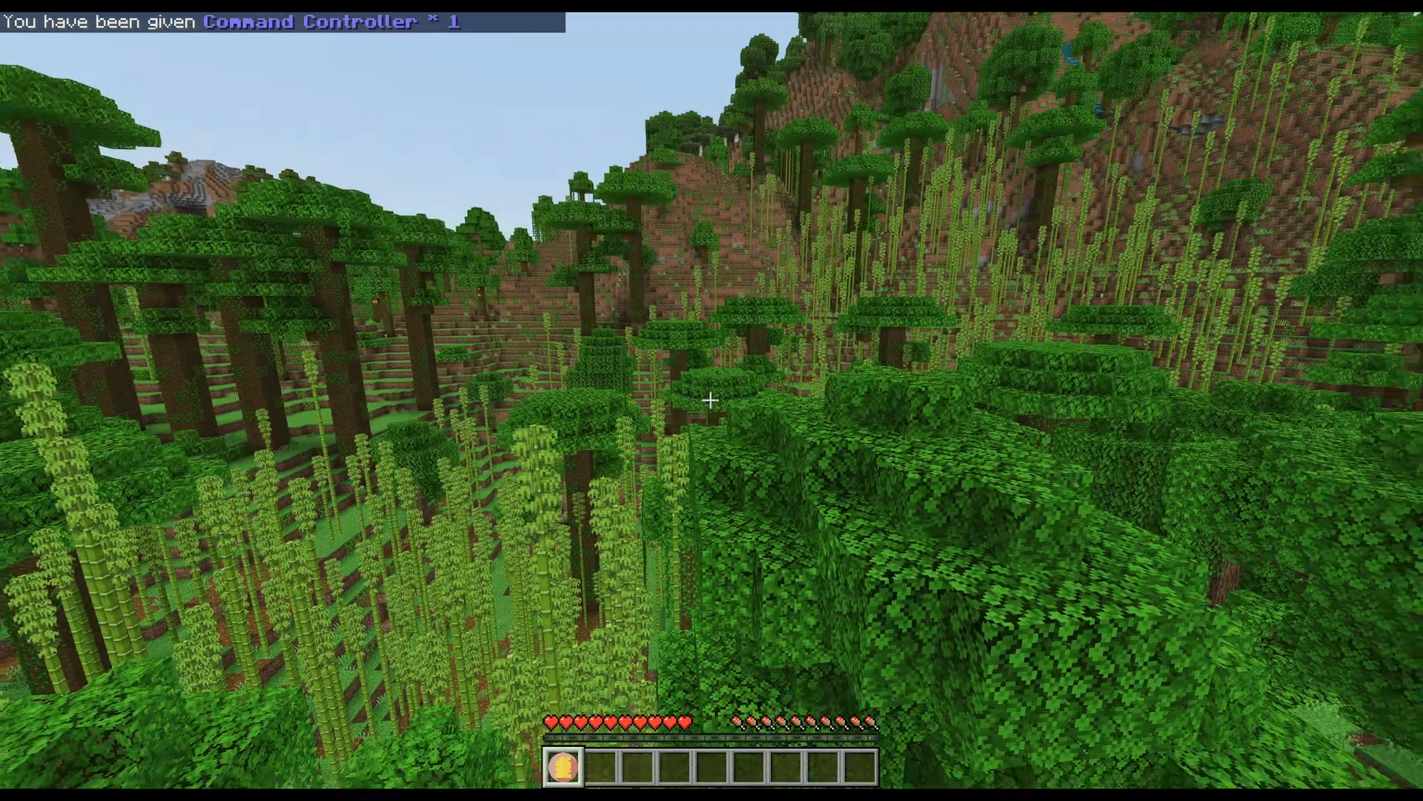
mouse_move(712, 403)
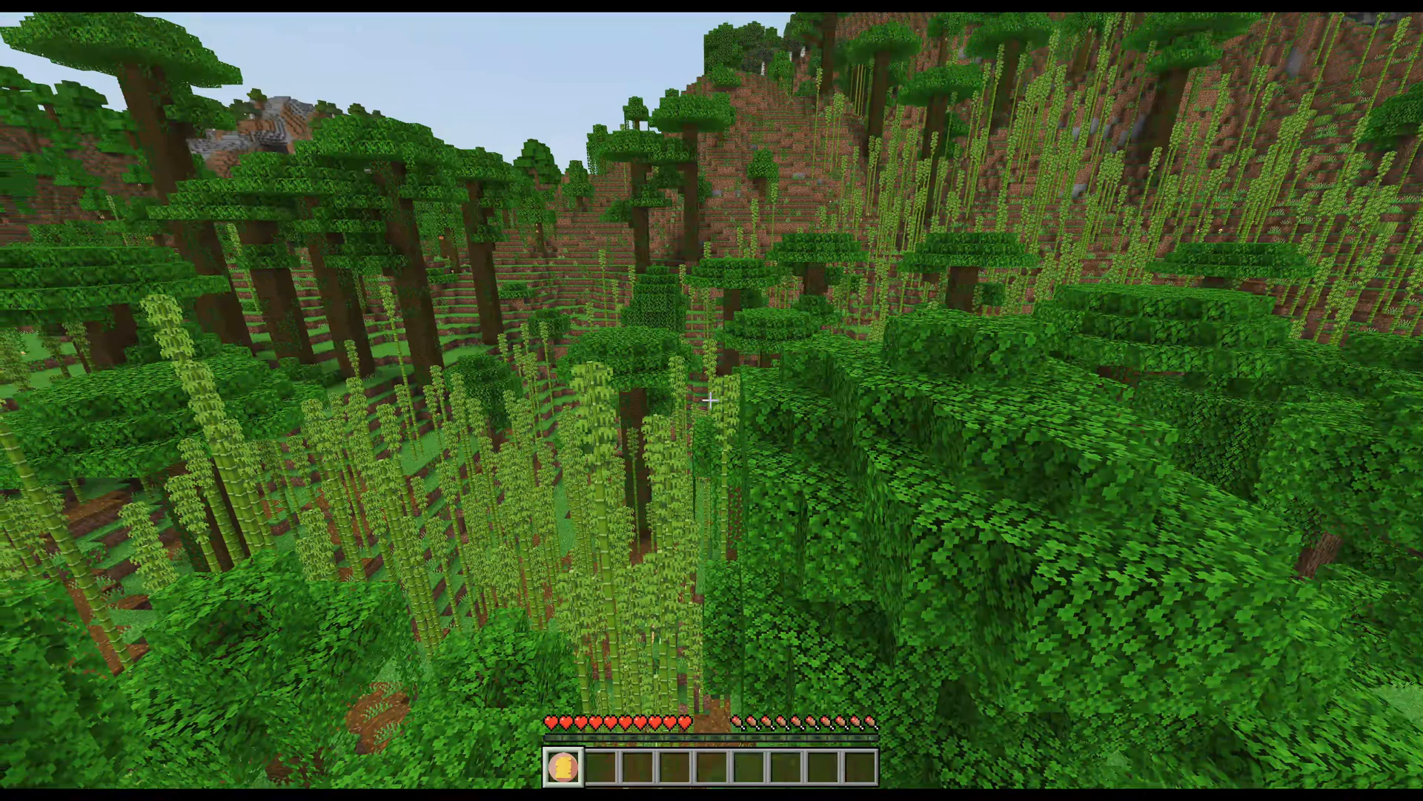
mouse_move(712, 421)
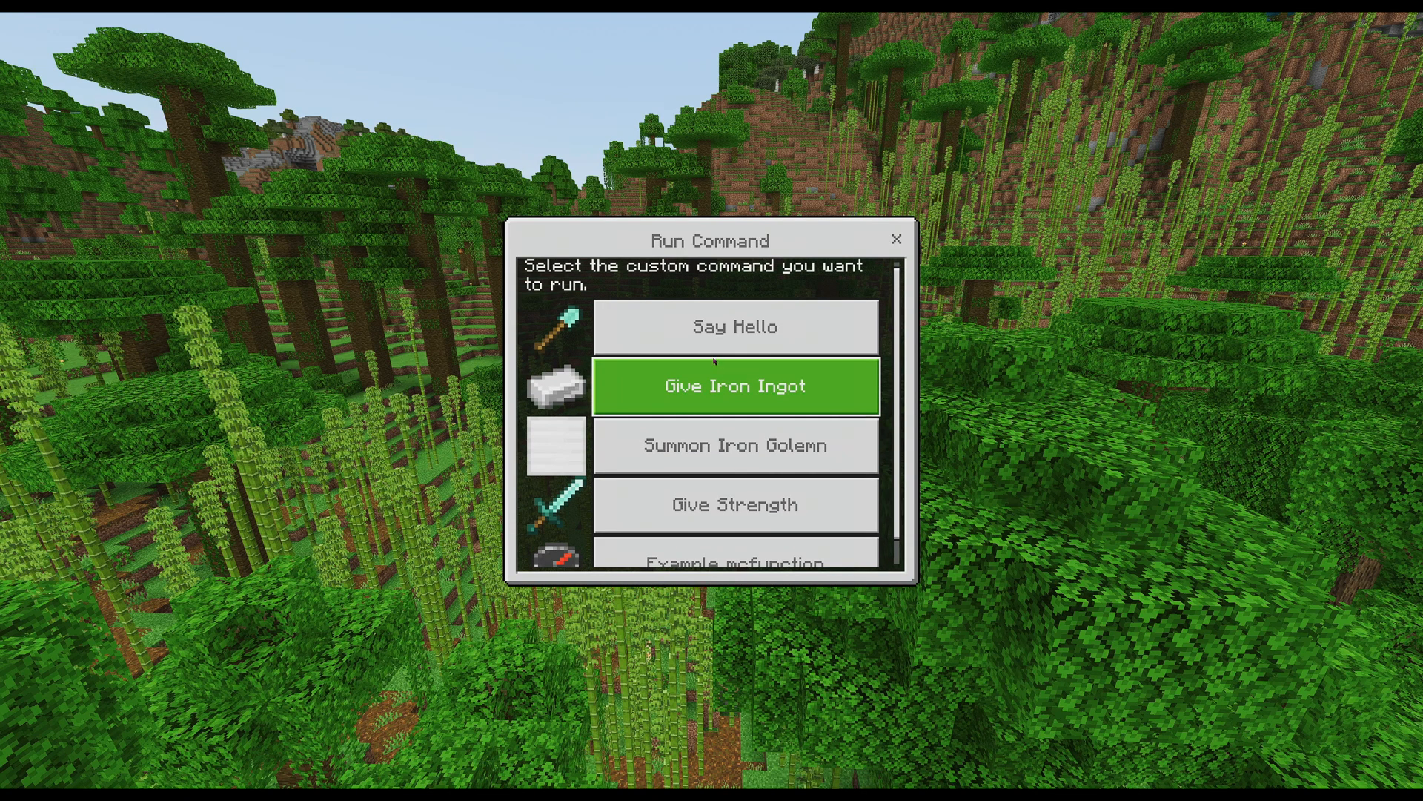
mouse_move(736, 326)
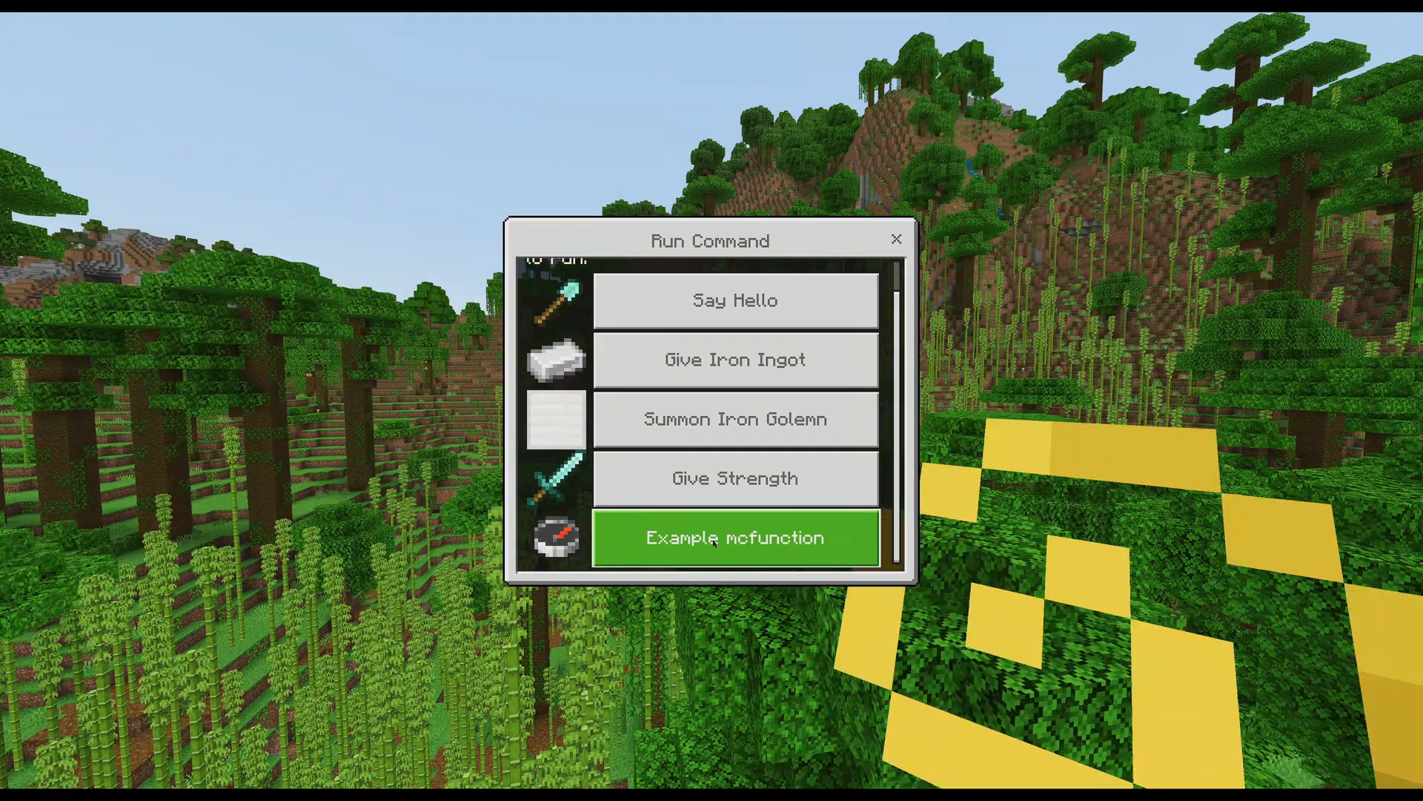
- Run the Example mcfunction and another entry from the Run Command palette
click(735, 538)
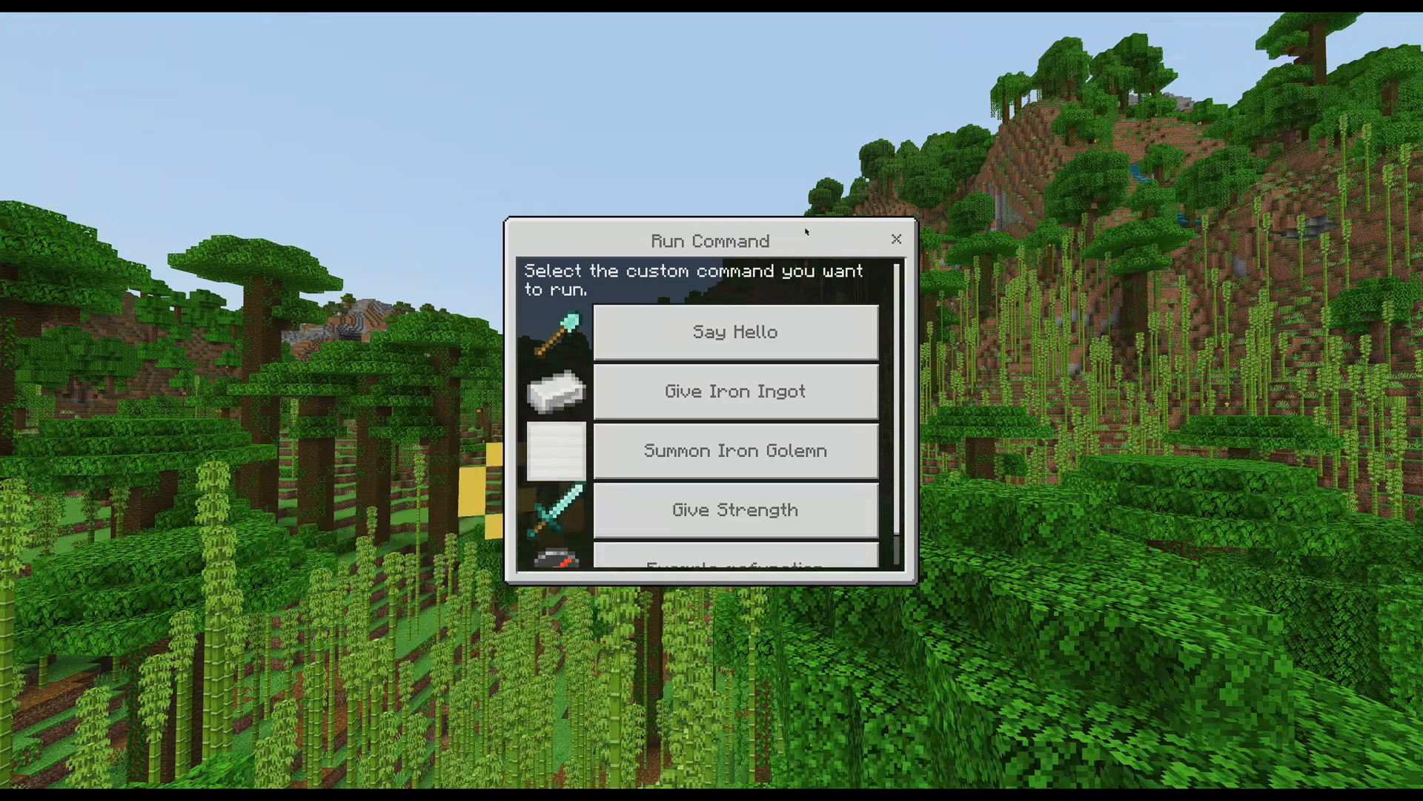
click(735, 332)
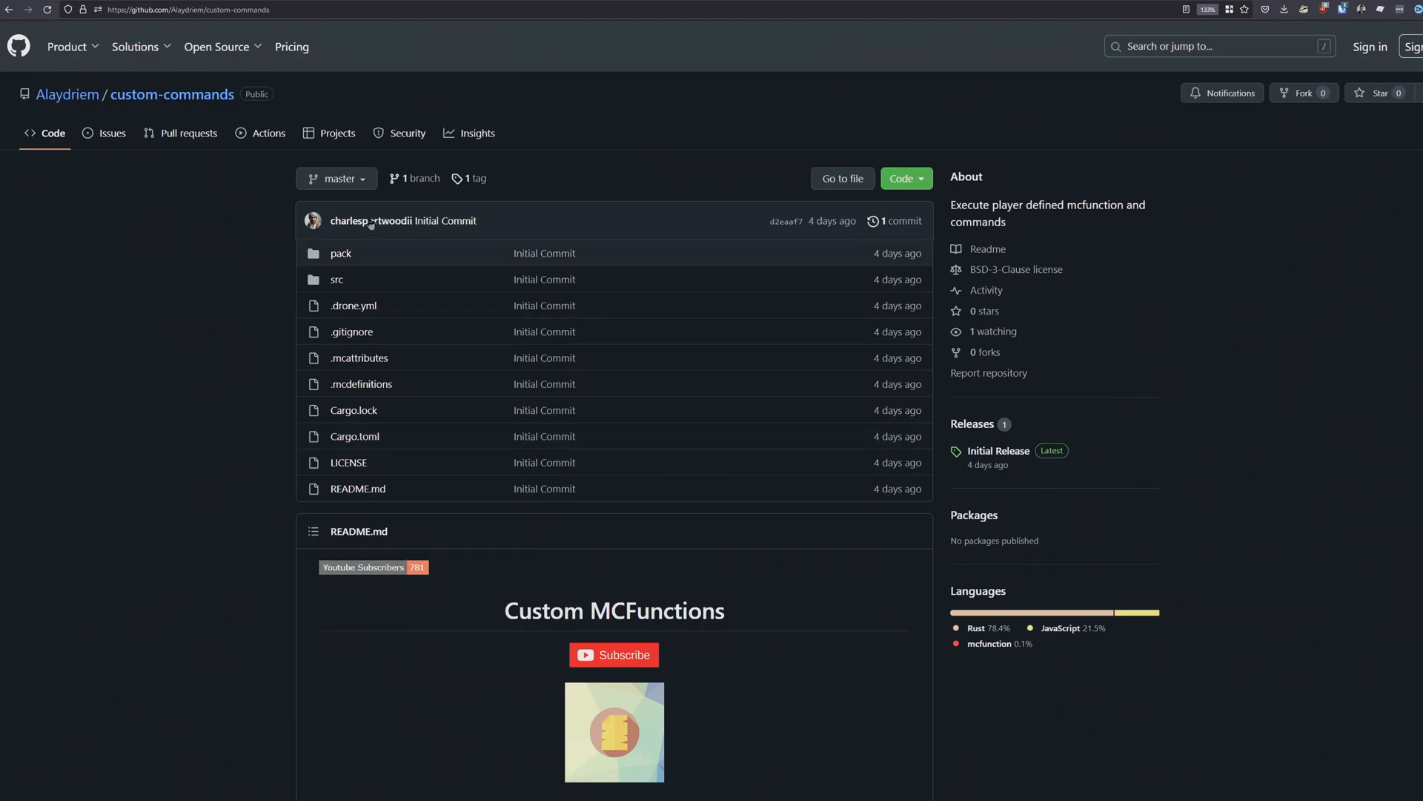
- Browse the repository code at tag 0.0.1 and read its Custom MCFunctions README
click(475, 178)
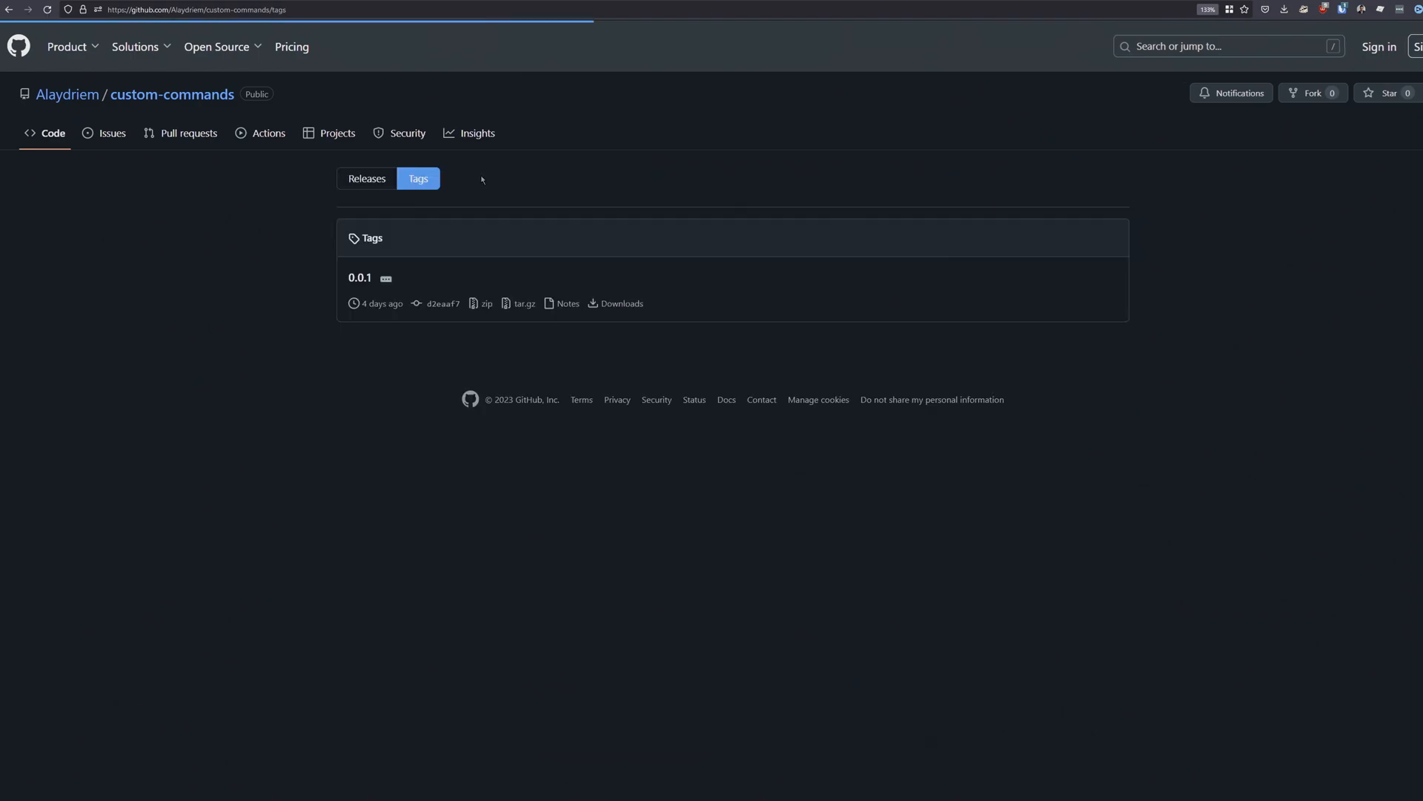
click(359, 277)
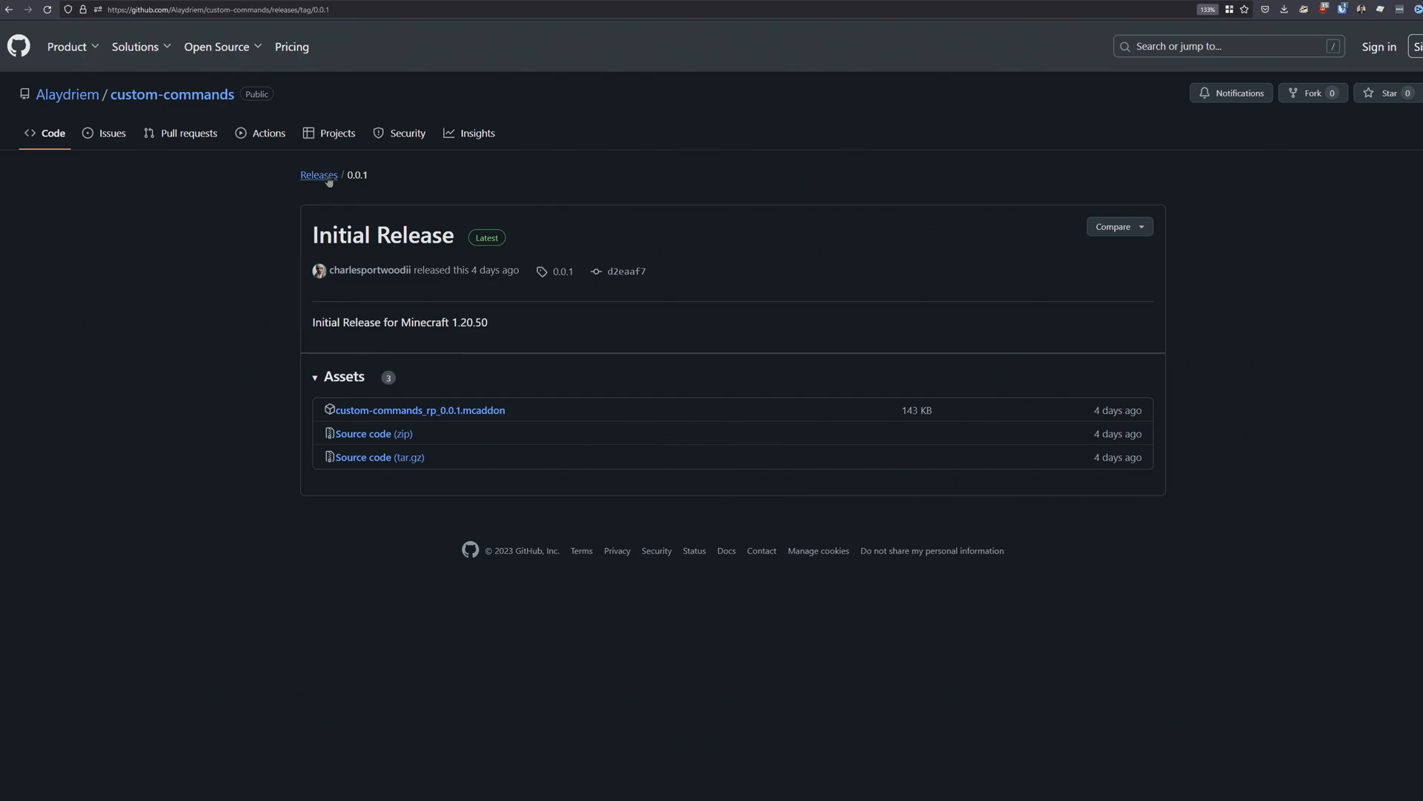
click(317, 175)
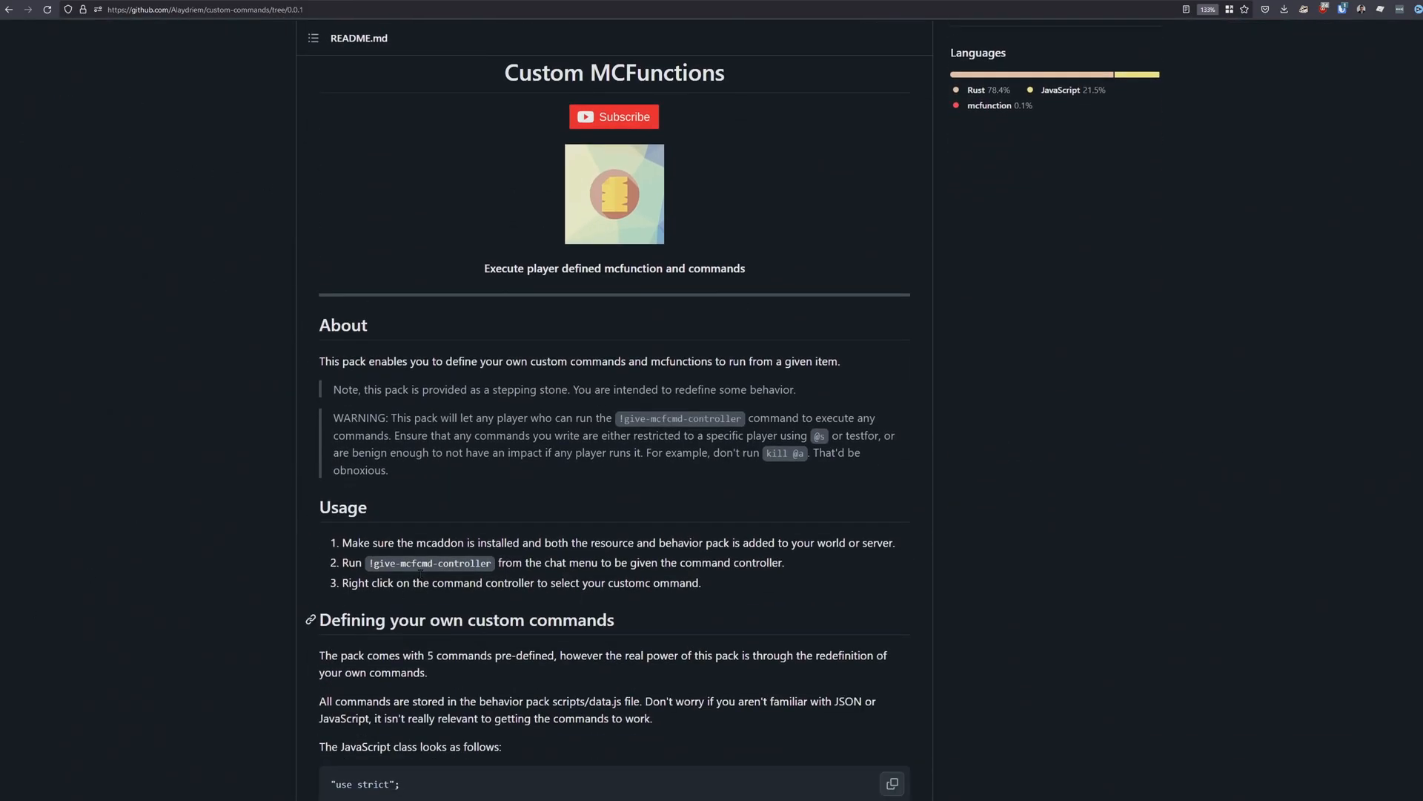
scroll(down, 3)
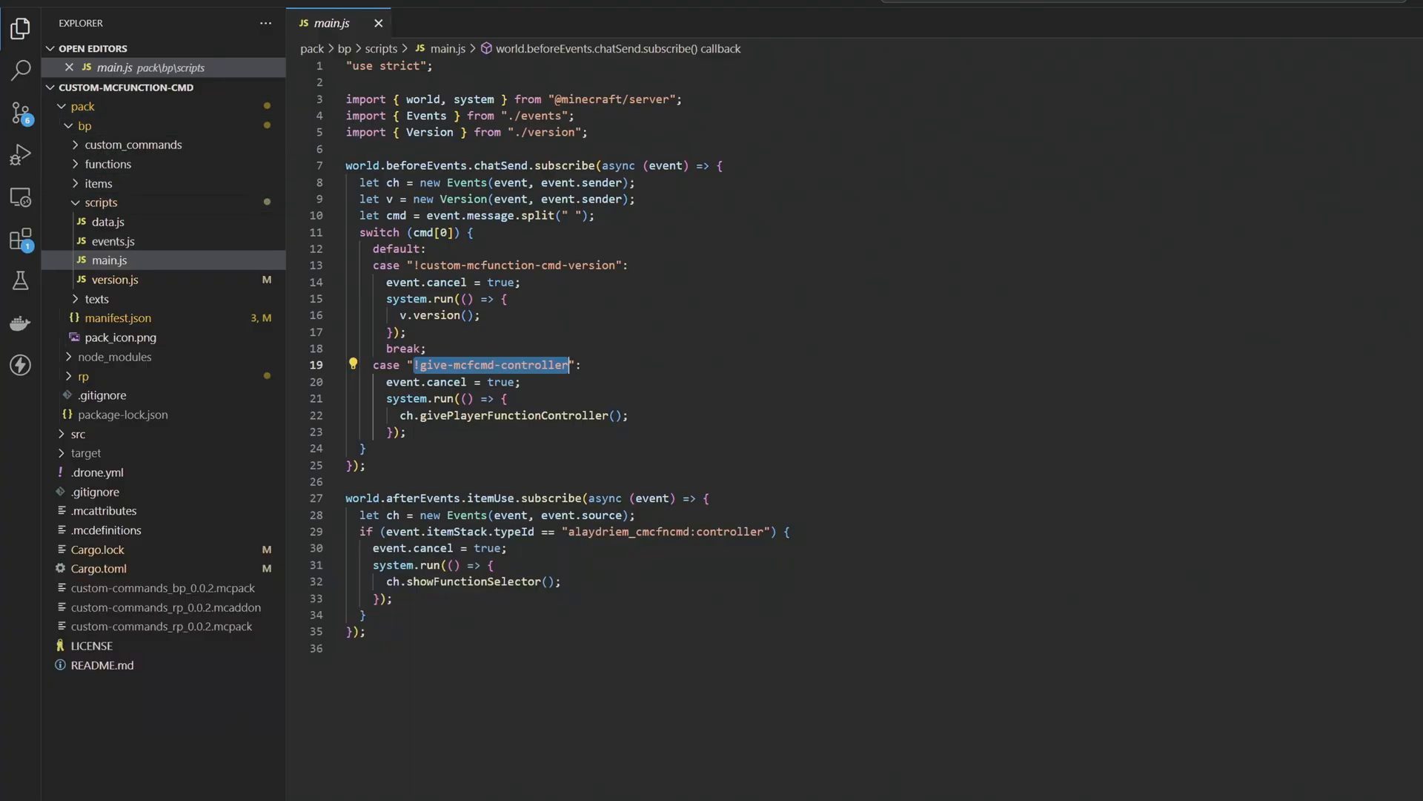
mouse_move(114, 279)
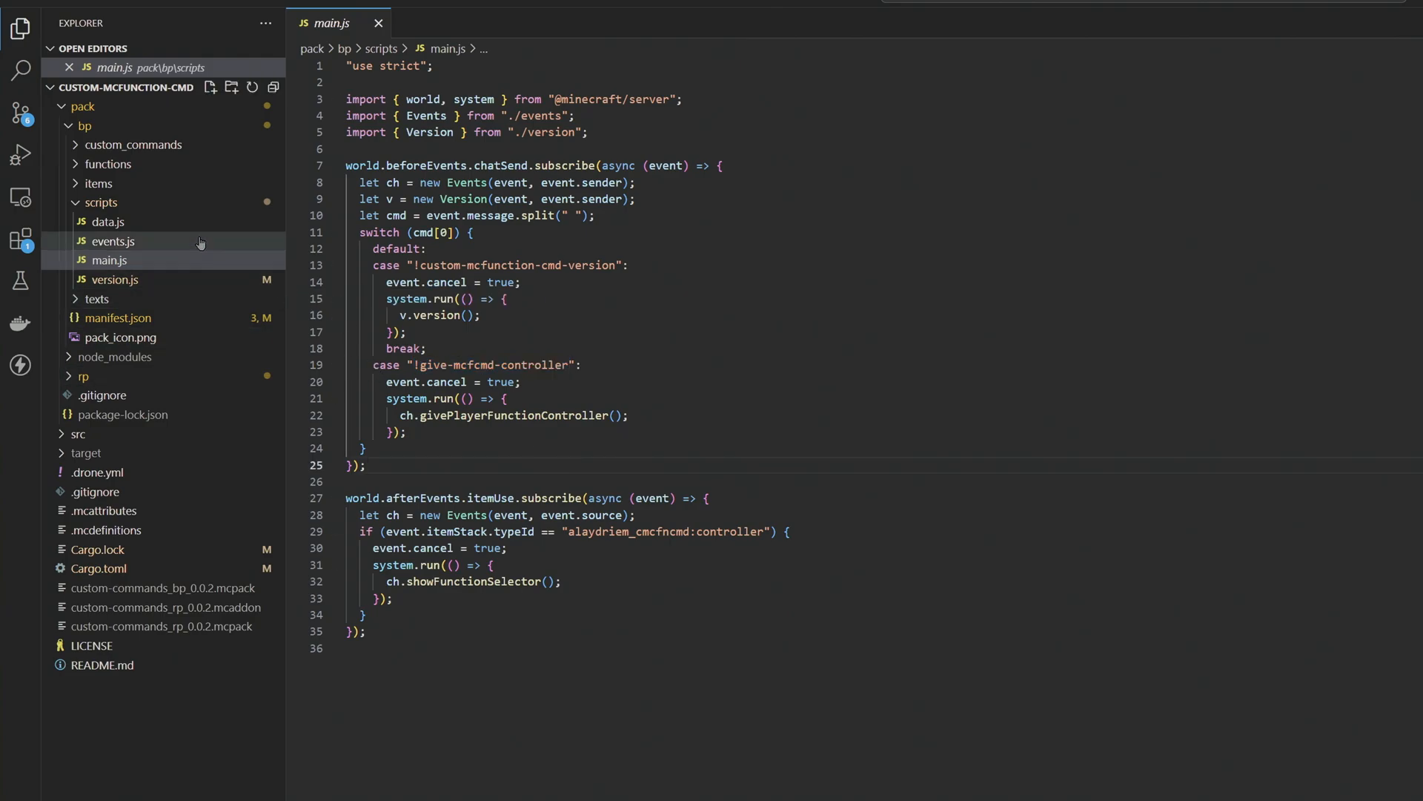
- Review the Data class entries in data.js, highlighting one entry's command string
click(107, 223)
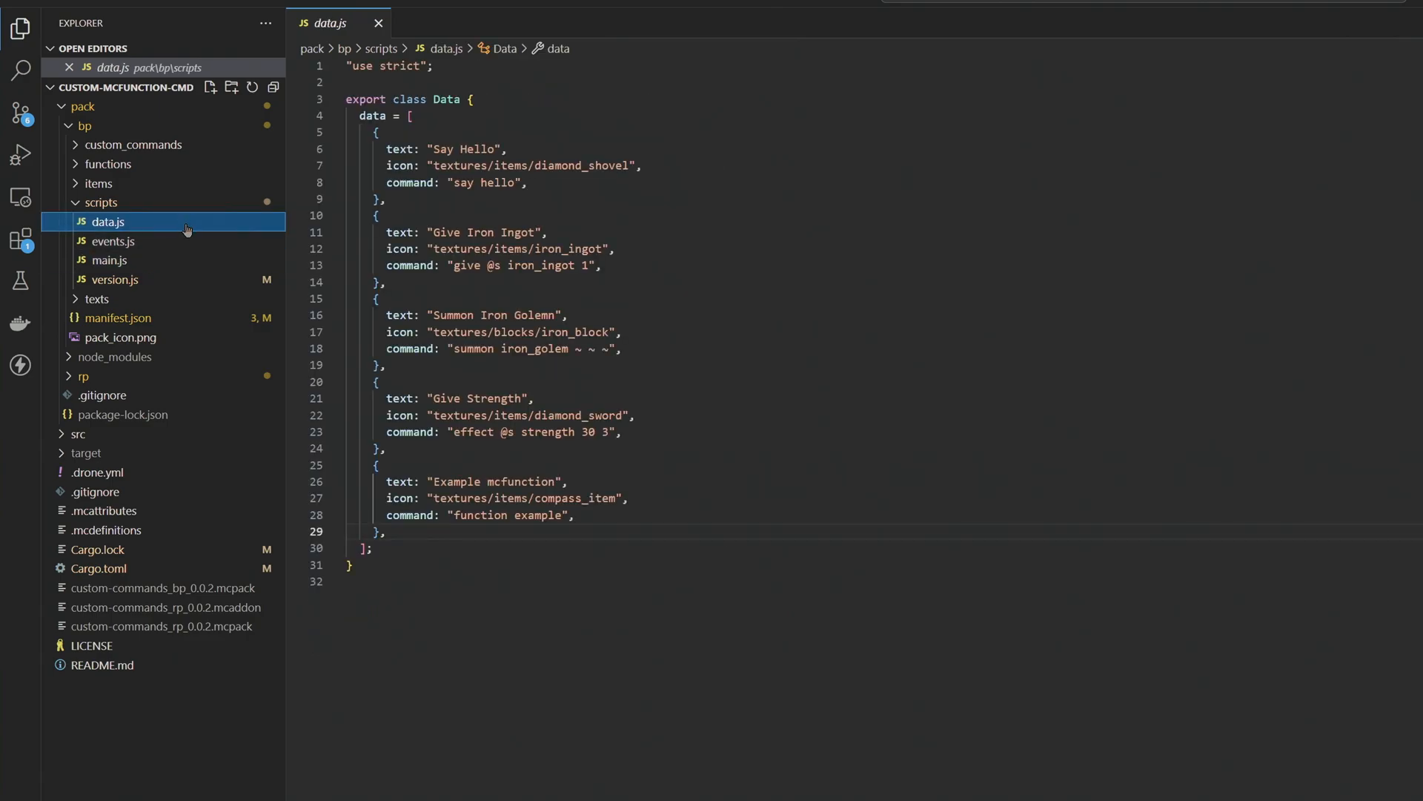
mouse_move(124, 215)
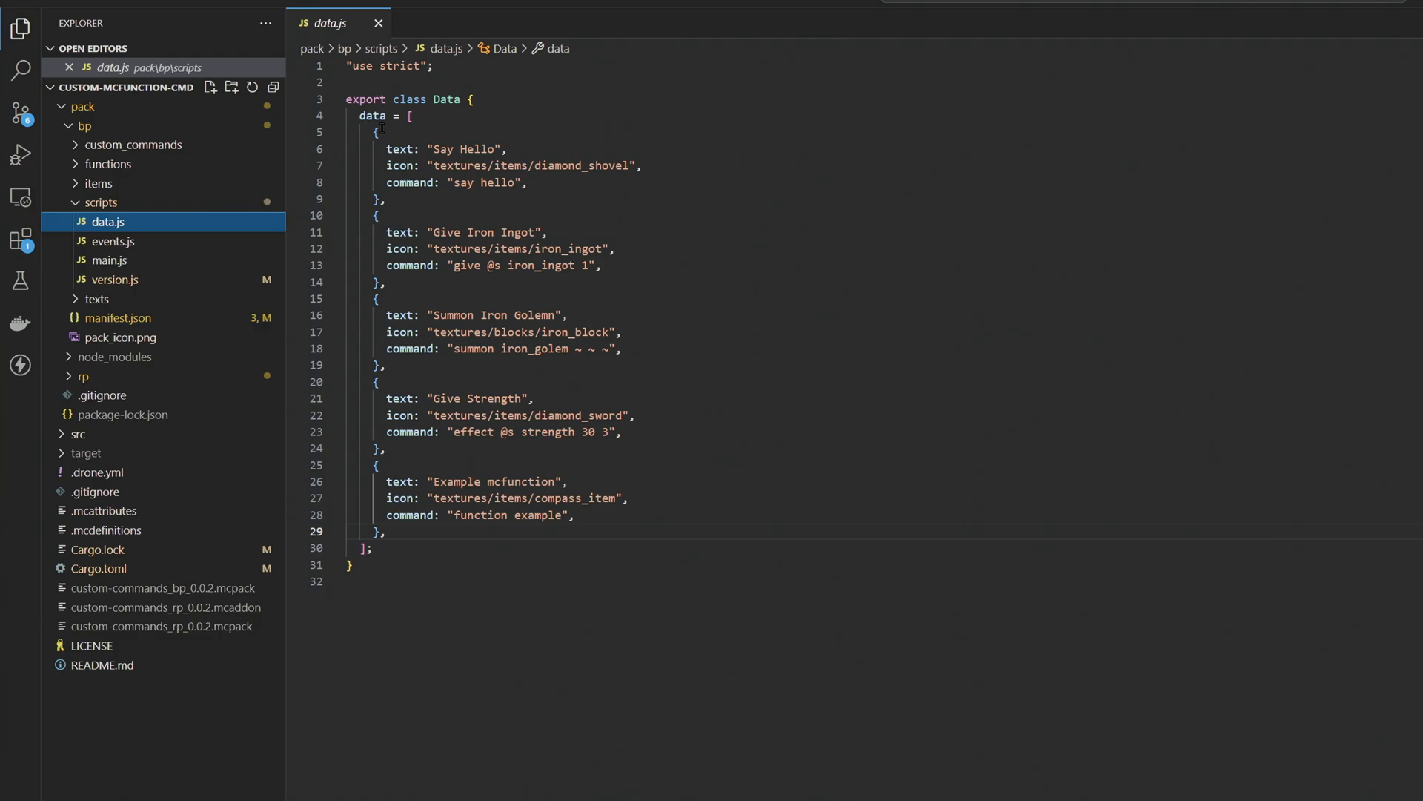
drag(372, 132, 423, 397)
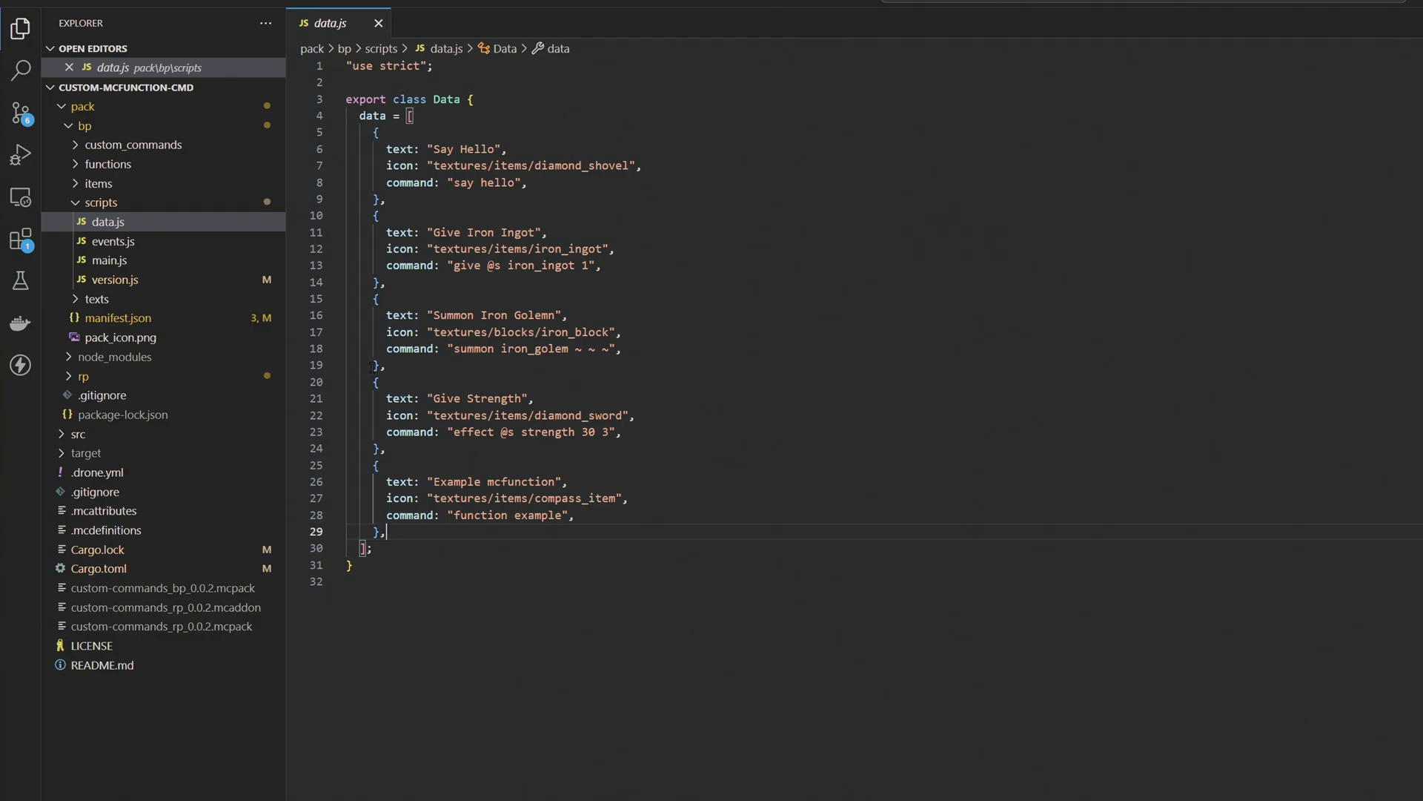
mouse_move(401, 148)
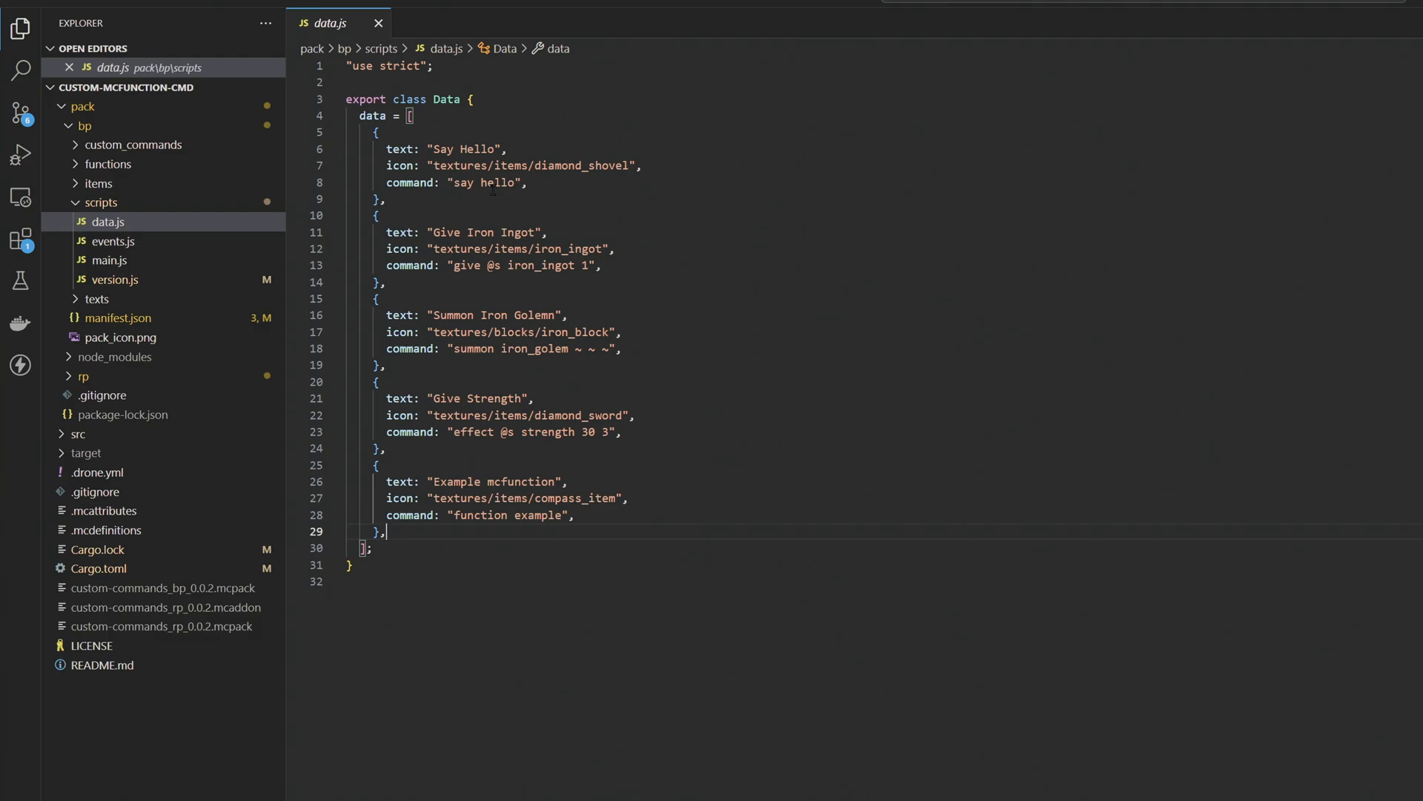
double_click(494, 183)
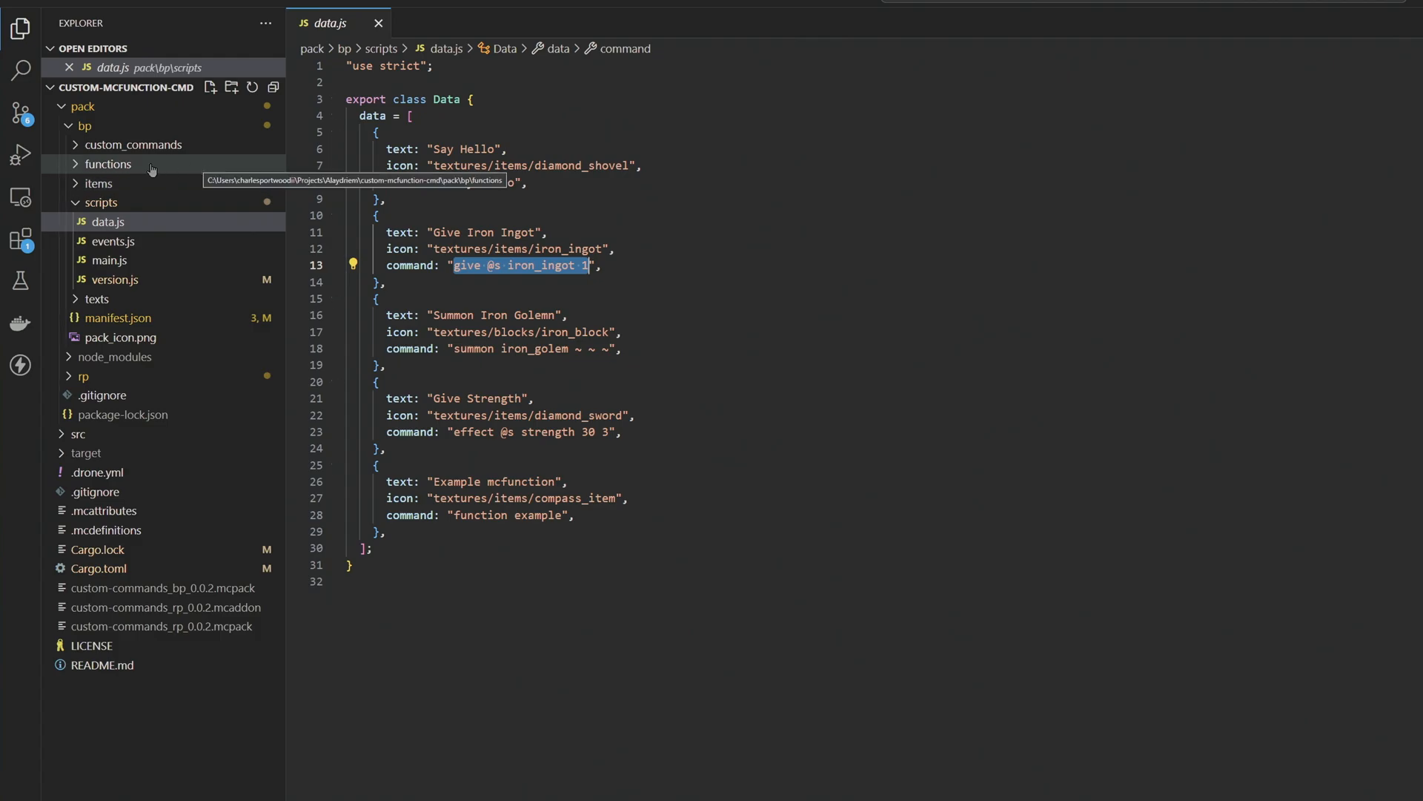
mouse_move(95, 165)
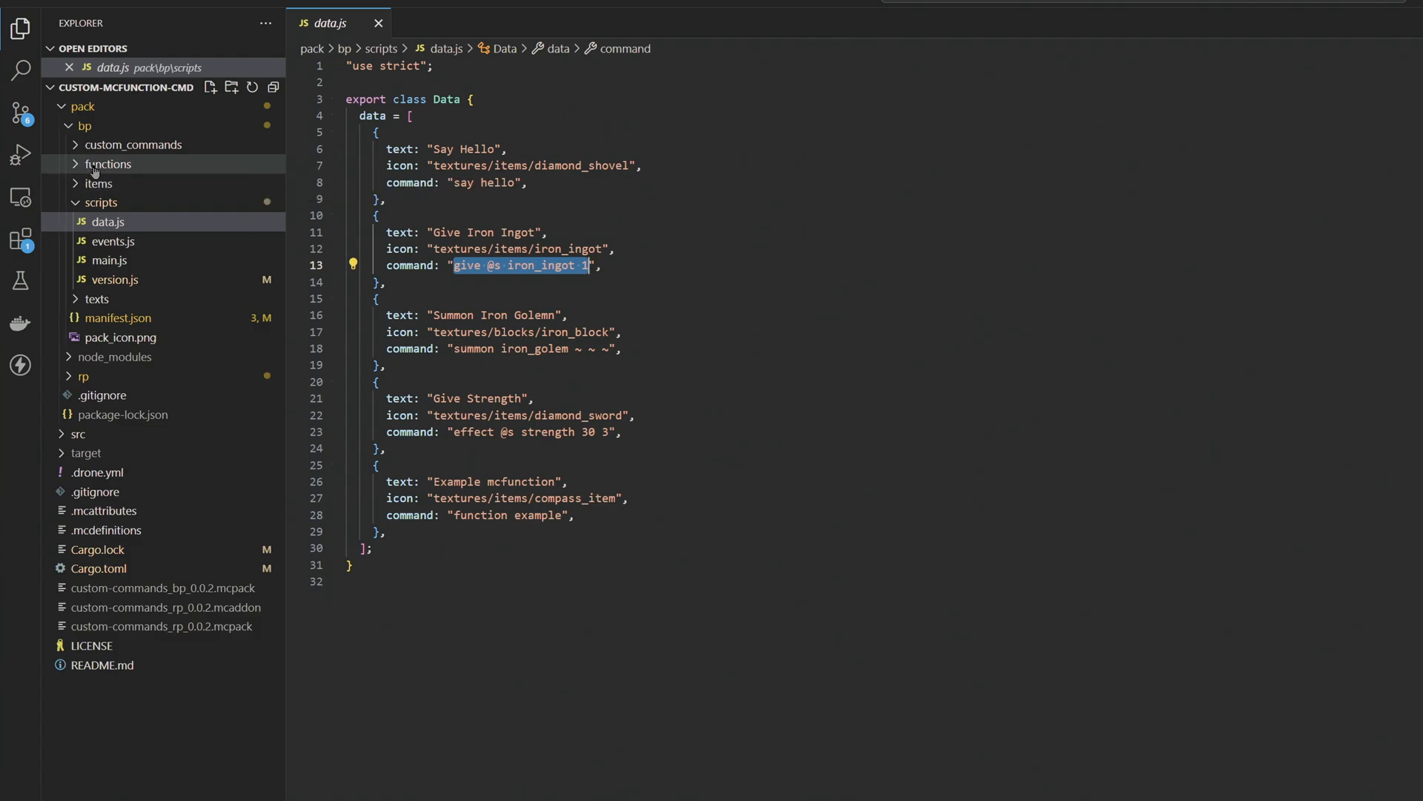
- Open example.mcfunction and highlight its golden apple give command
click(107, 163)
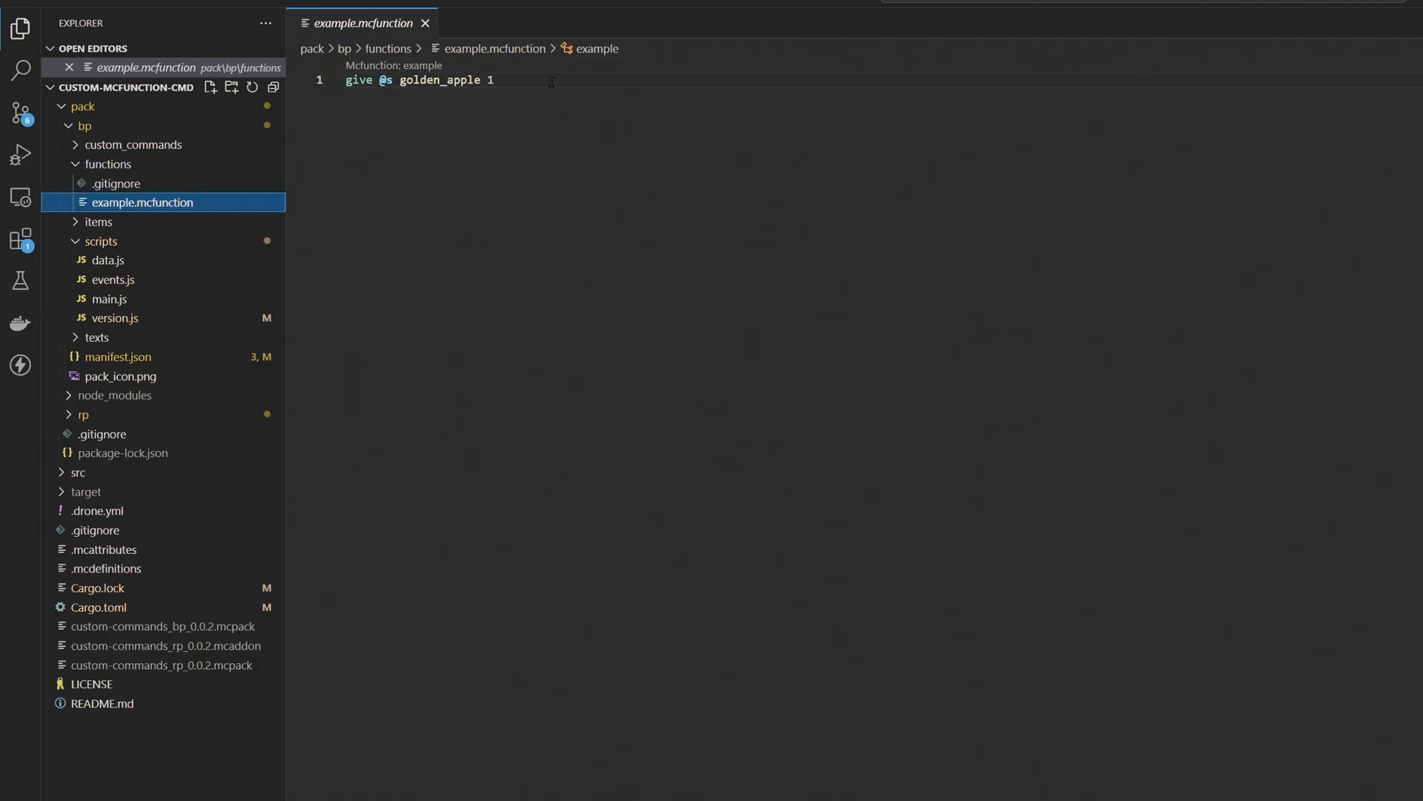
triple_click(418, 80)
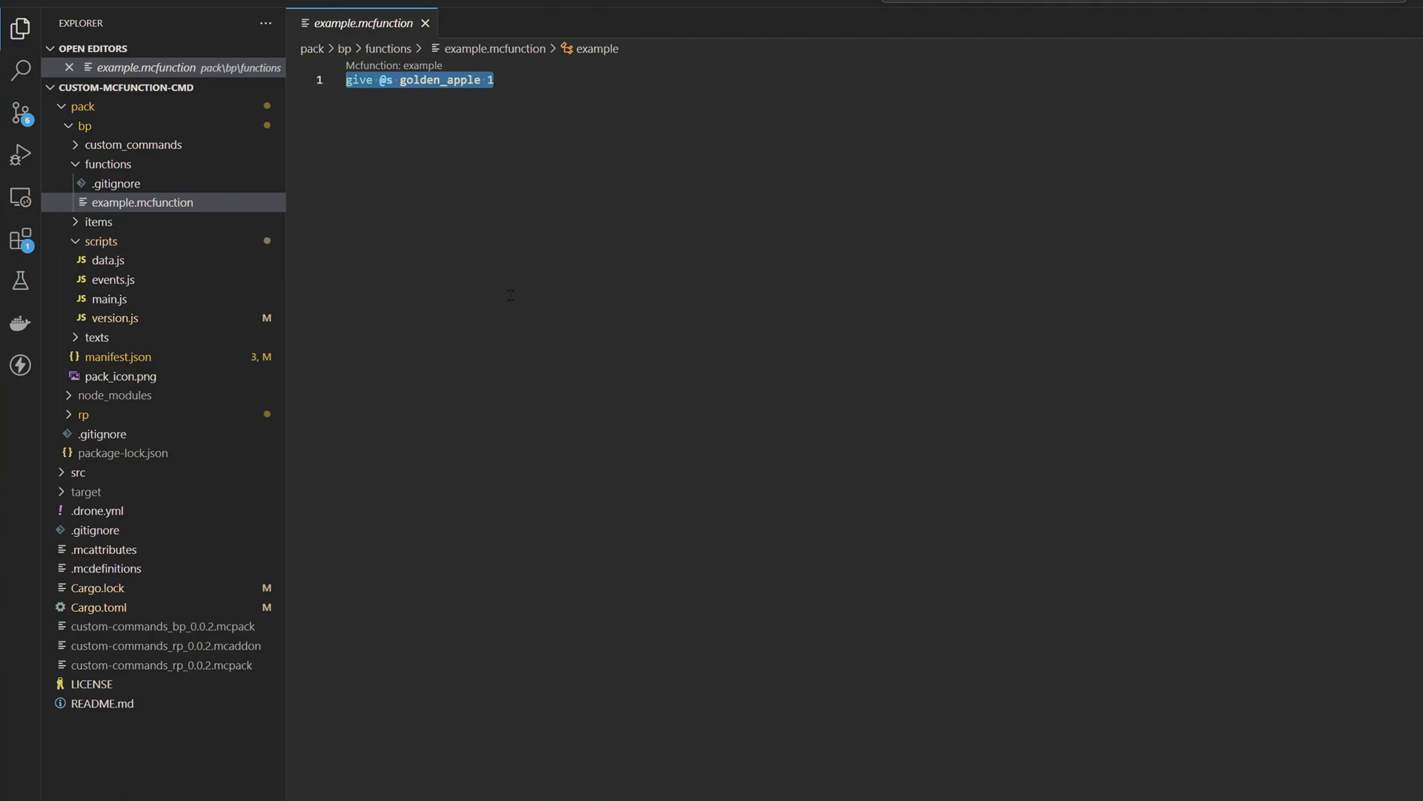
mouse_move(365, 196)
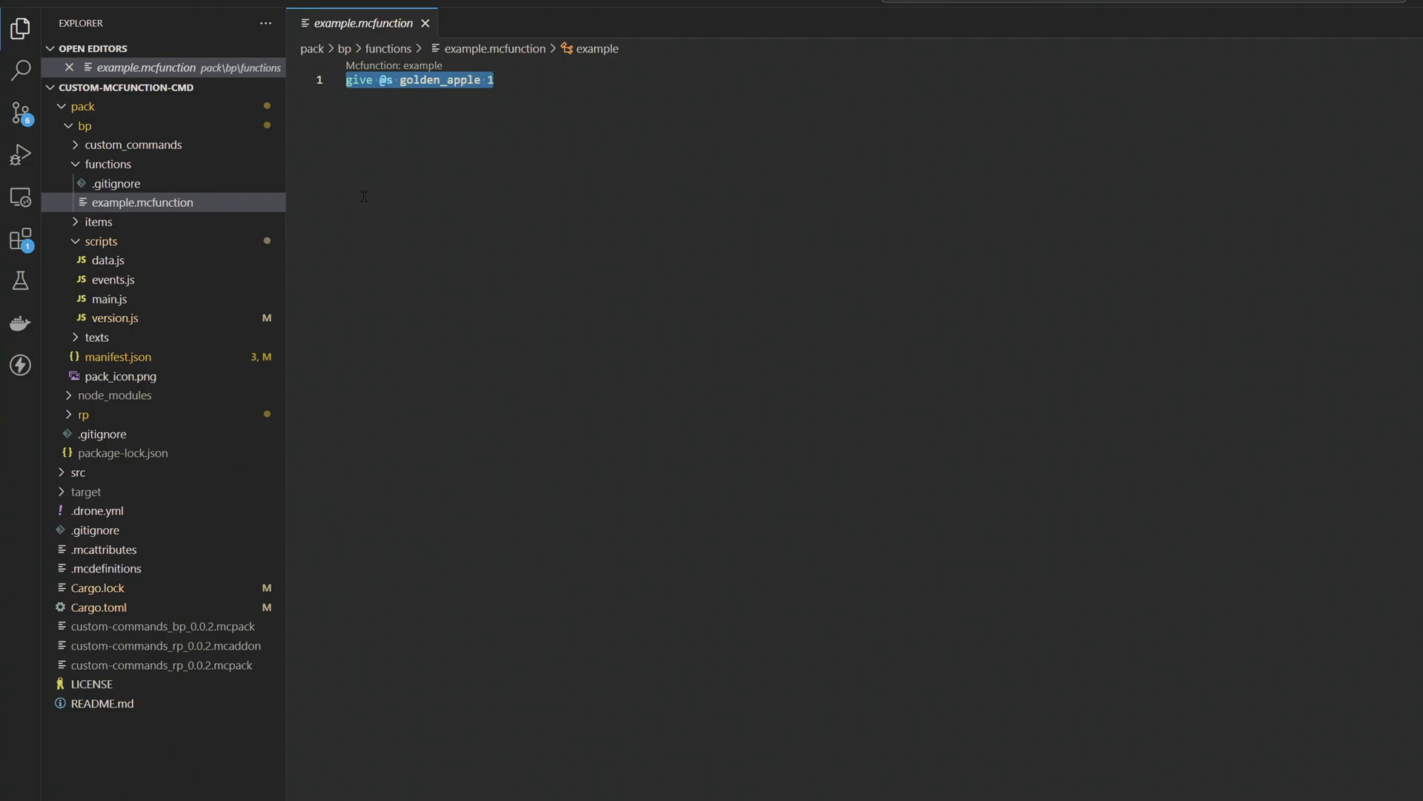
mouse_move(128, 260)
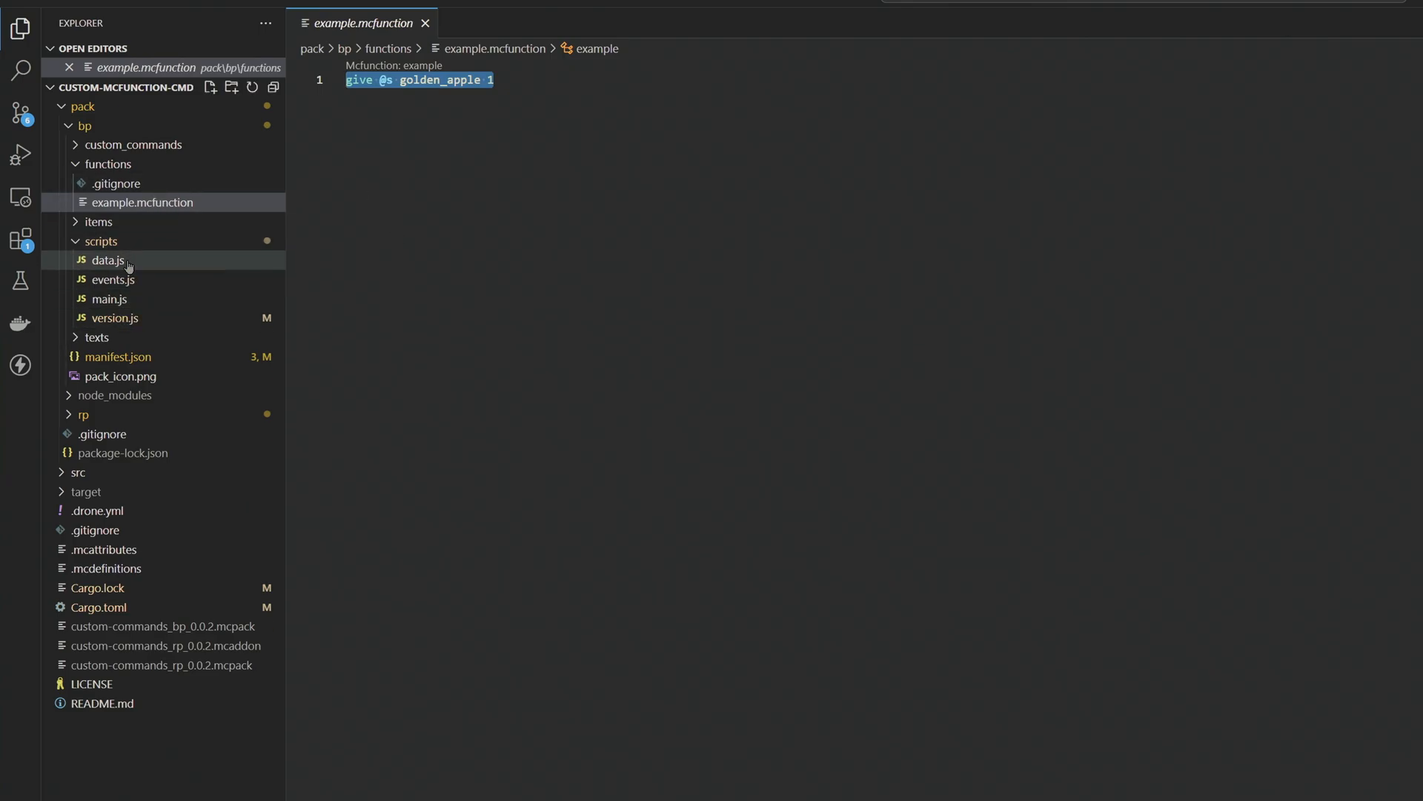
- Return to data.js where the Example entry runs 'function example'
click(107, 260)
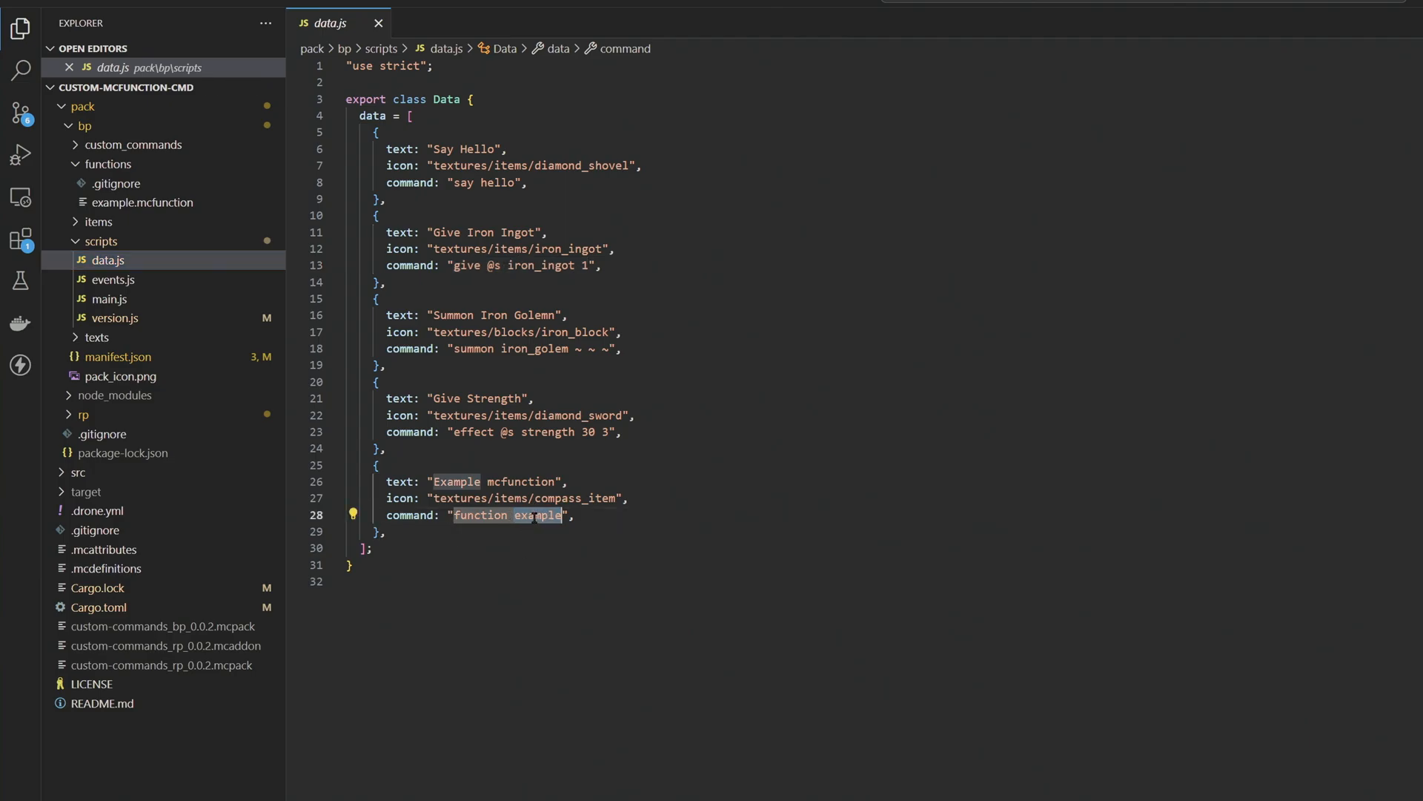
mouse_move(114, 210)
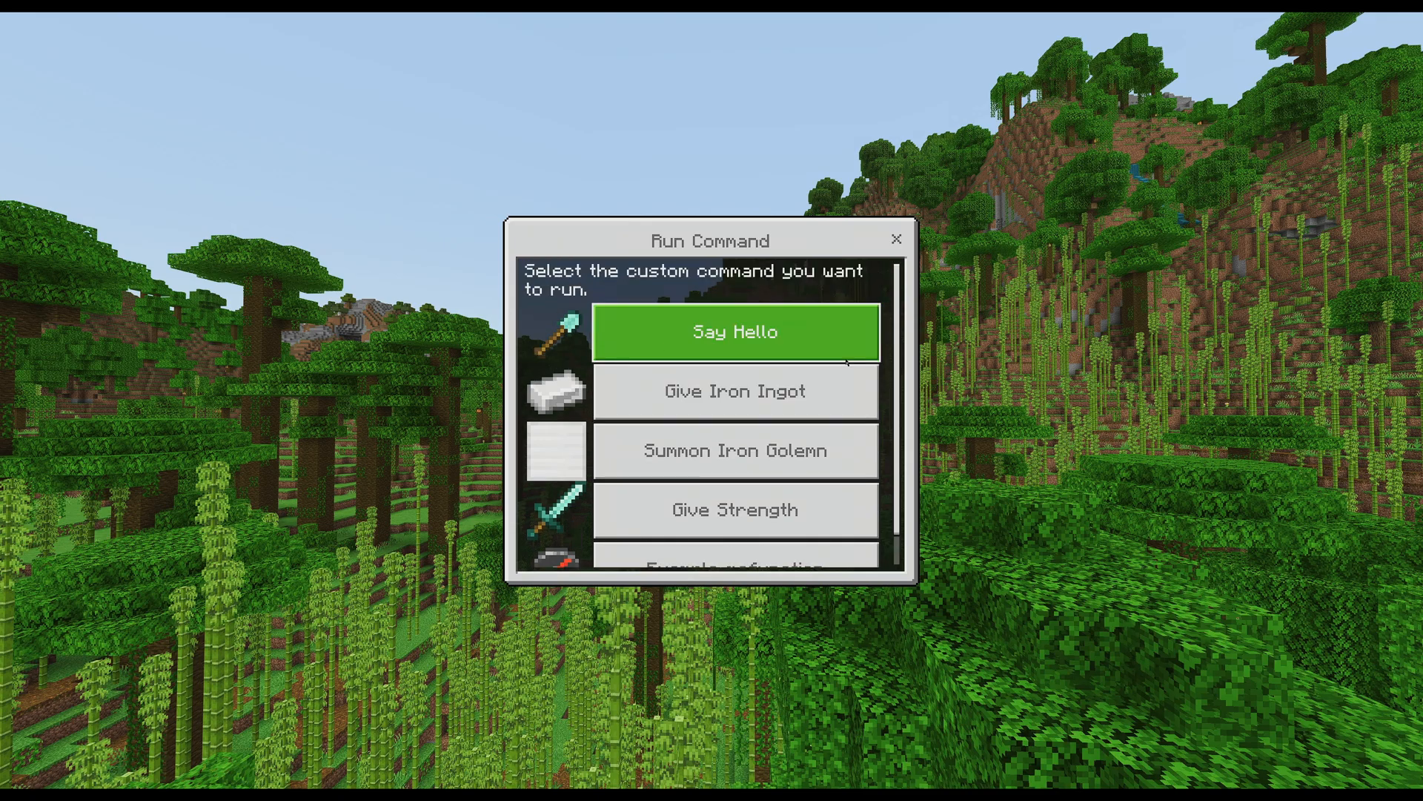
mouse_move(858, 397)
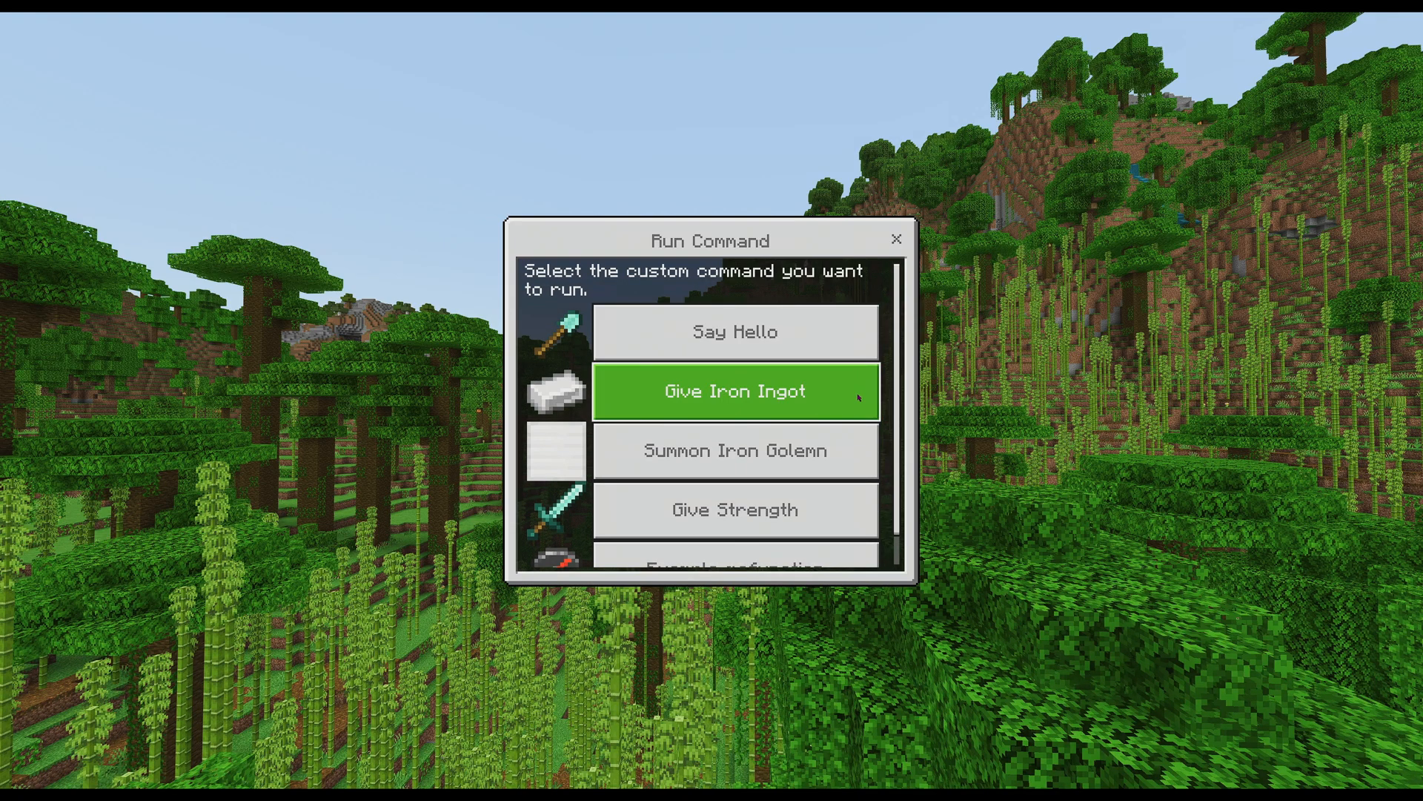
mouse_move(849, 411)
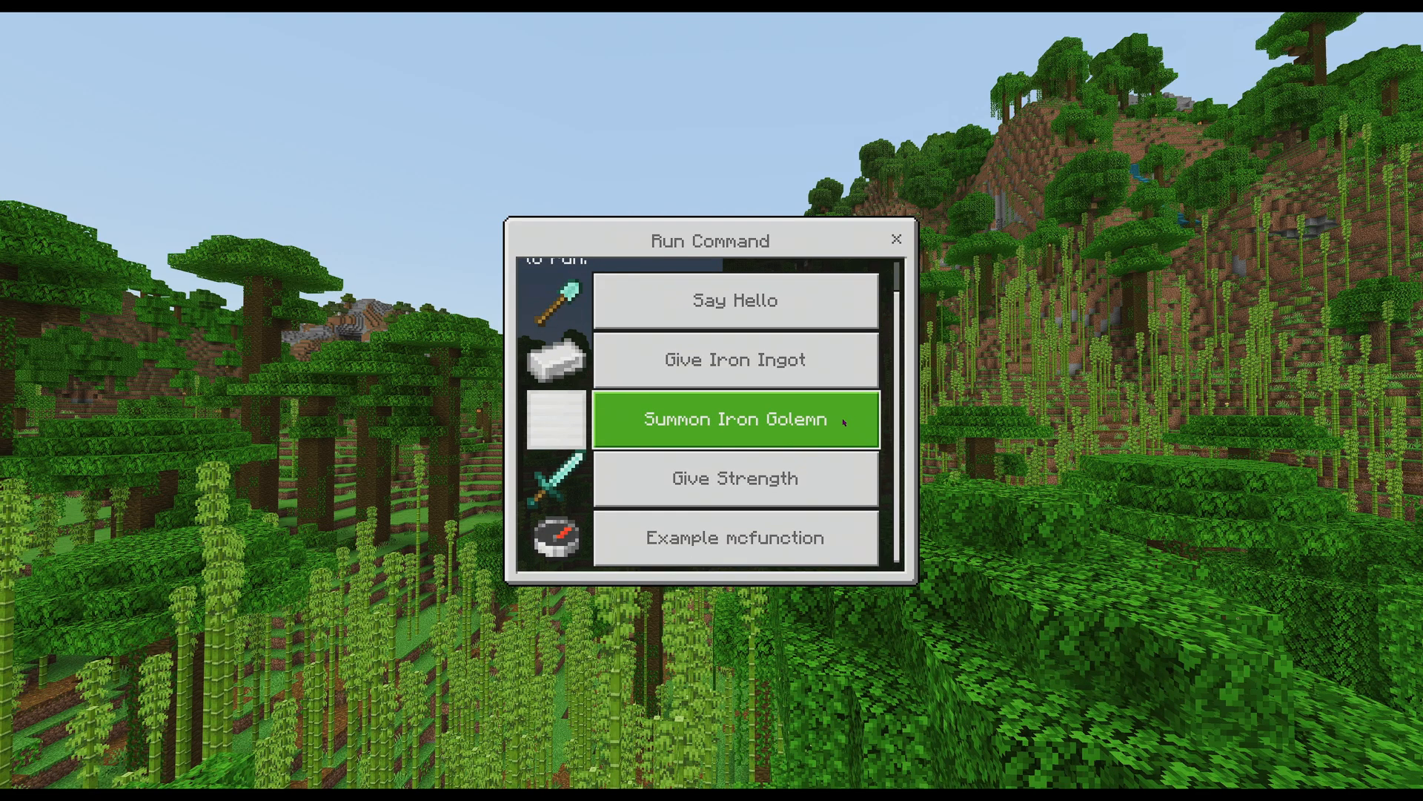
- Run Summon Iron Golemn from the Run Command palette
click(737, 419)
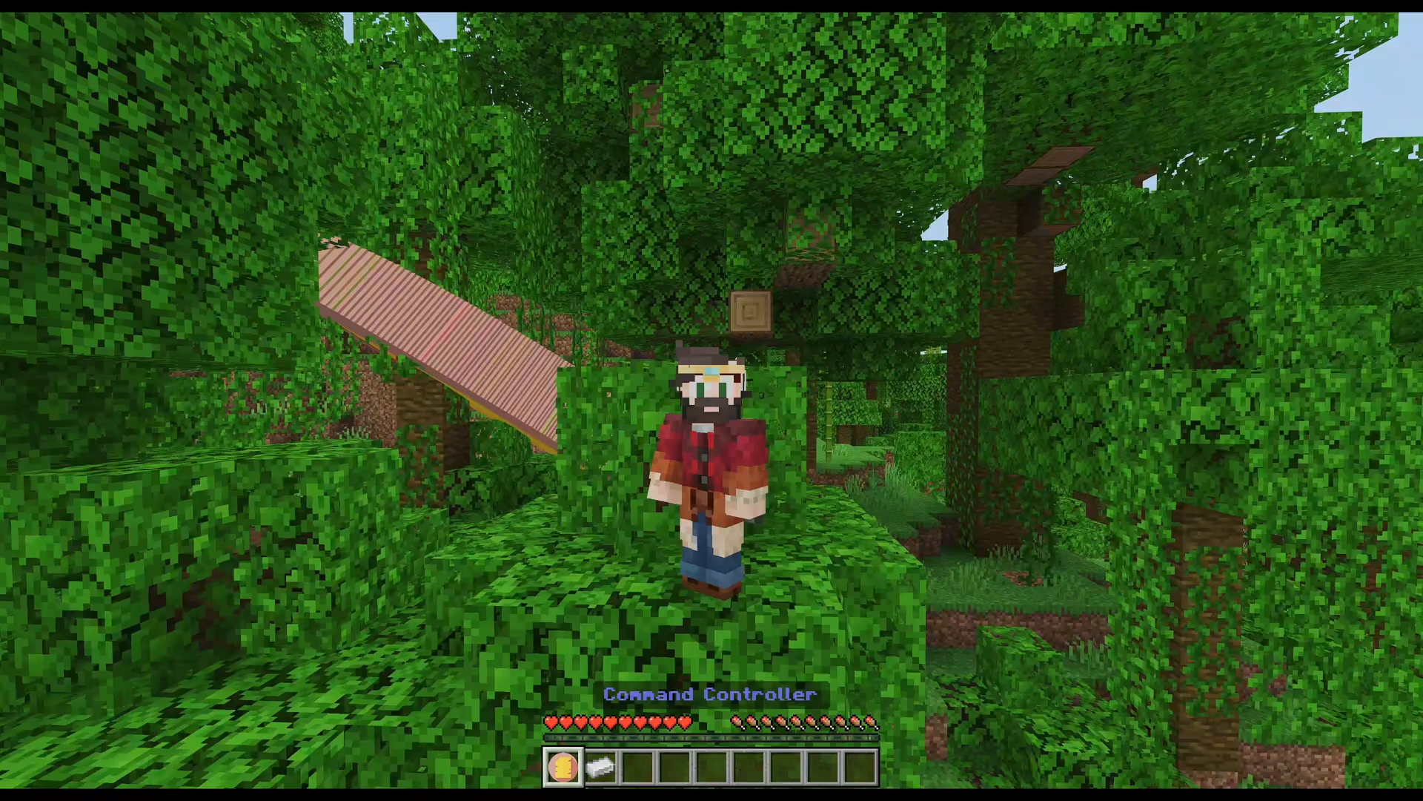